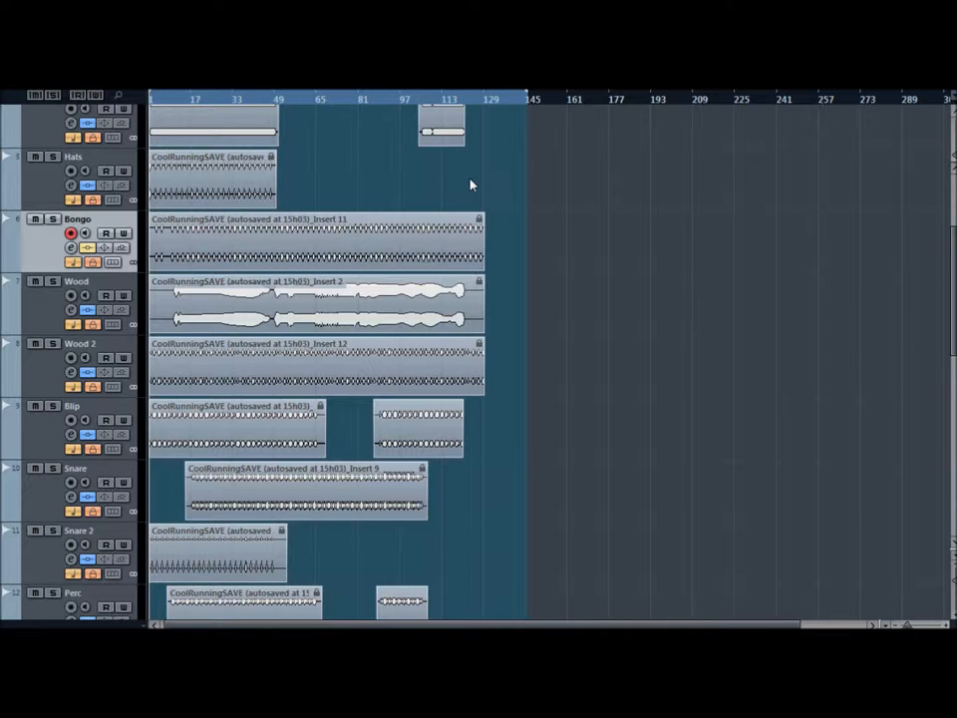
mouse_move(225, 143)
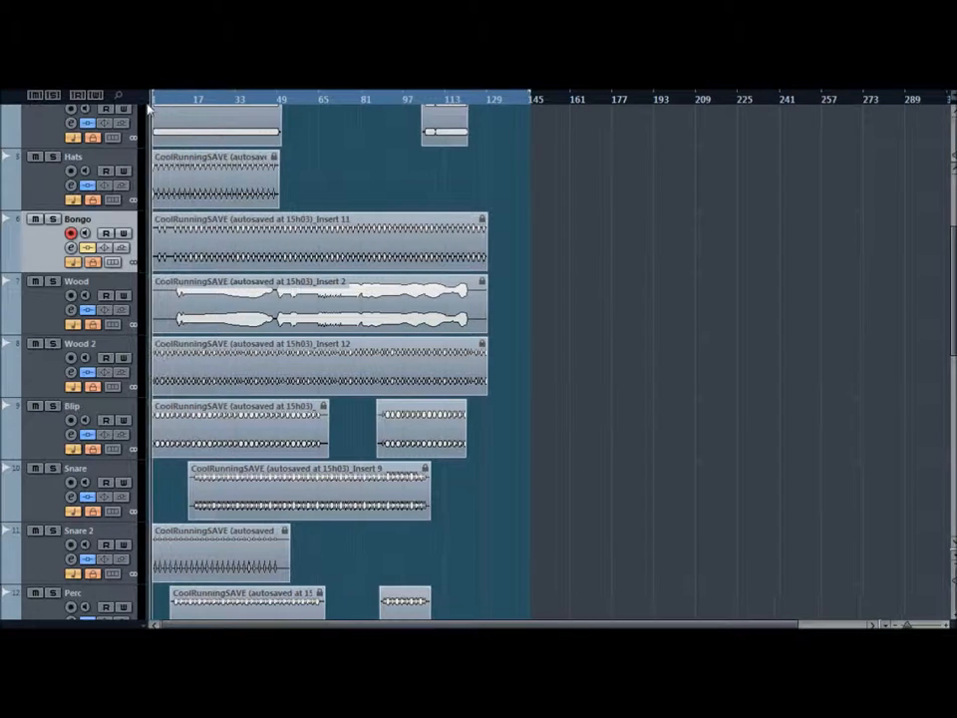
mouse_move(127, 115)
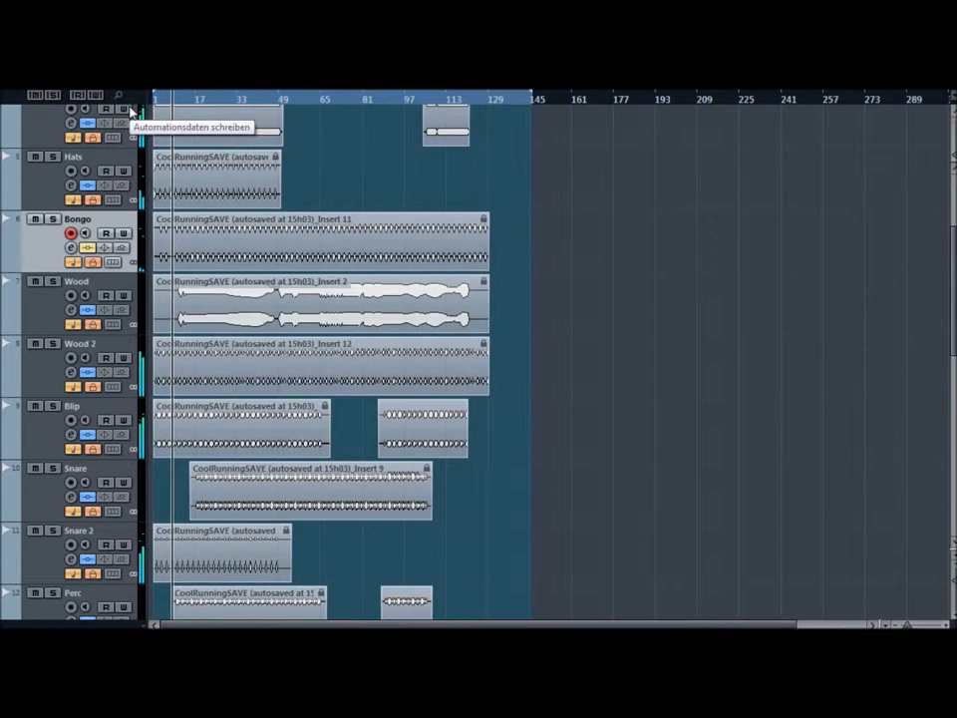
mouse_move(504, 276)
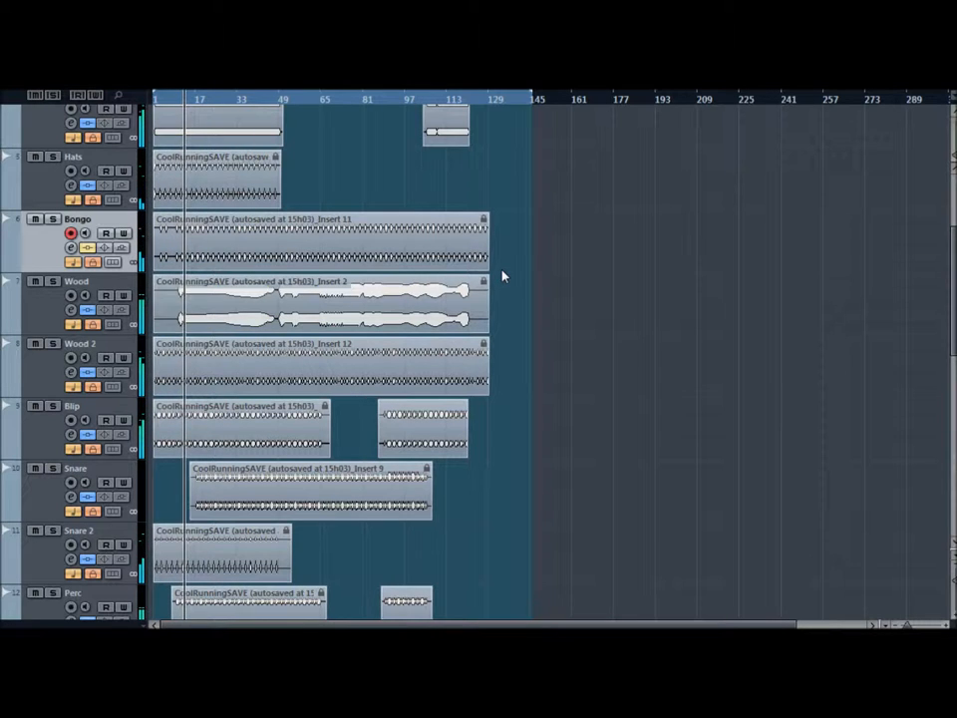
mouse_move(514, 293)
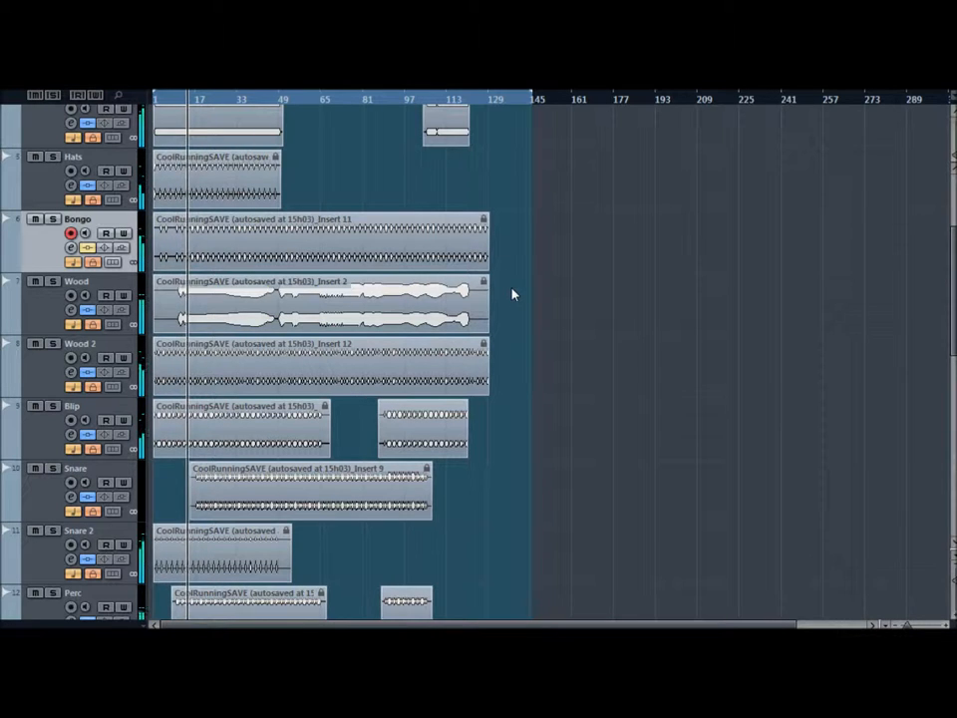
Scroll through the track list to review the drum and percussion tracks
scroll(down, 3)
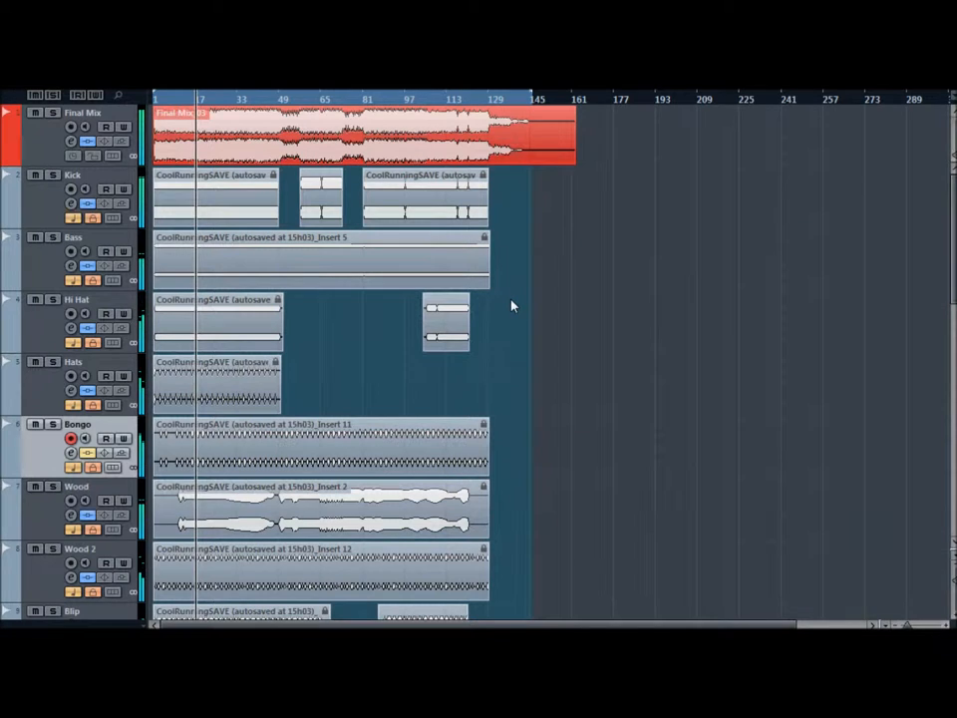
scroll(down, 3)
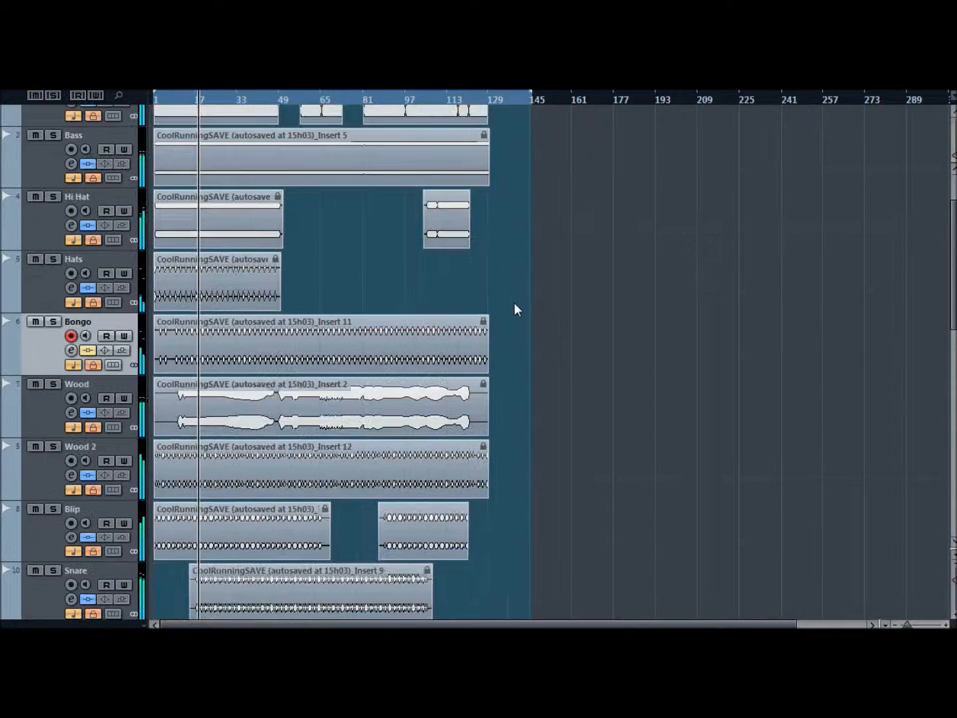
scroll(down, 3)
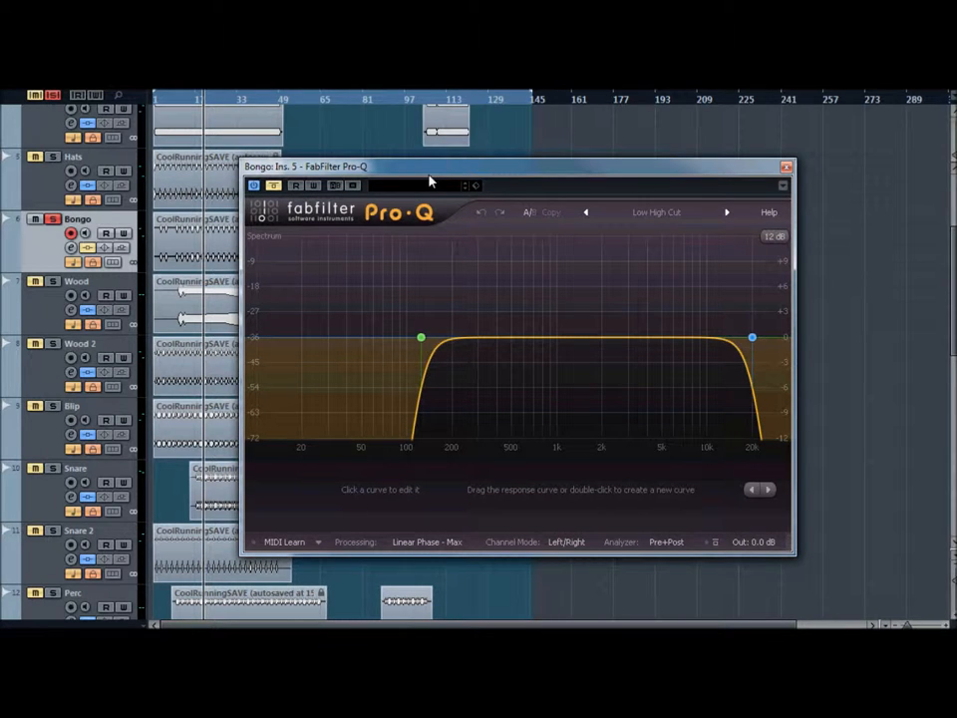
mouse_move(445, 280)
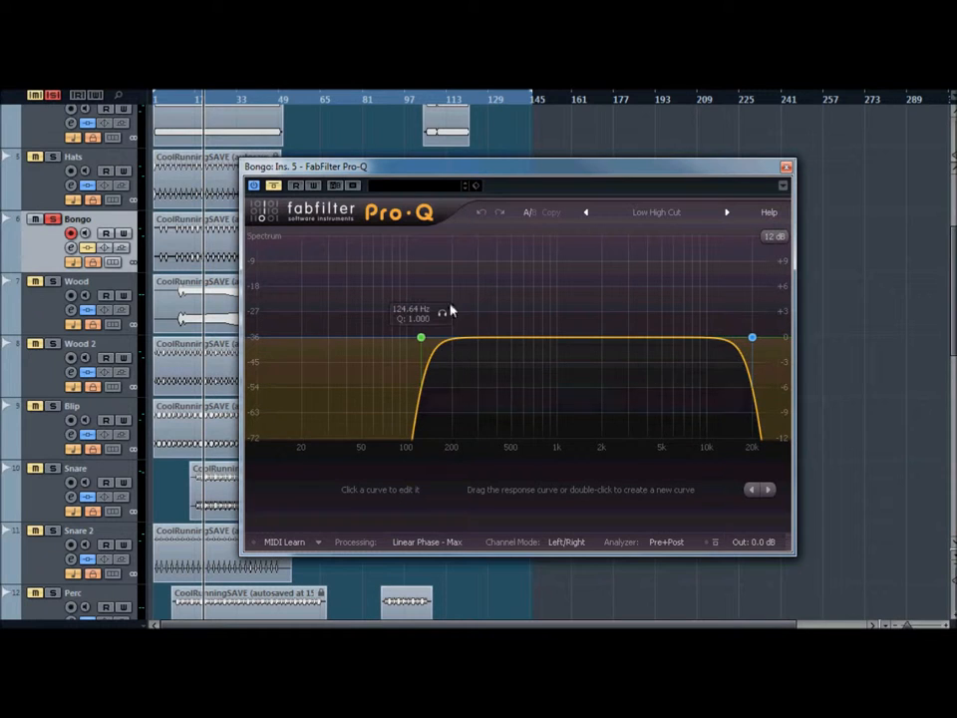
click(420, 338)
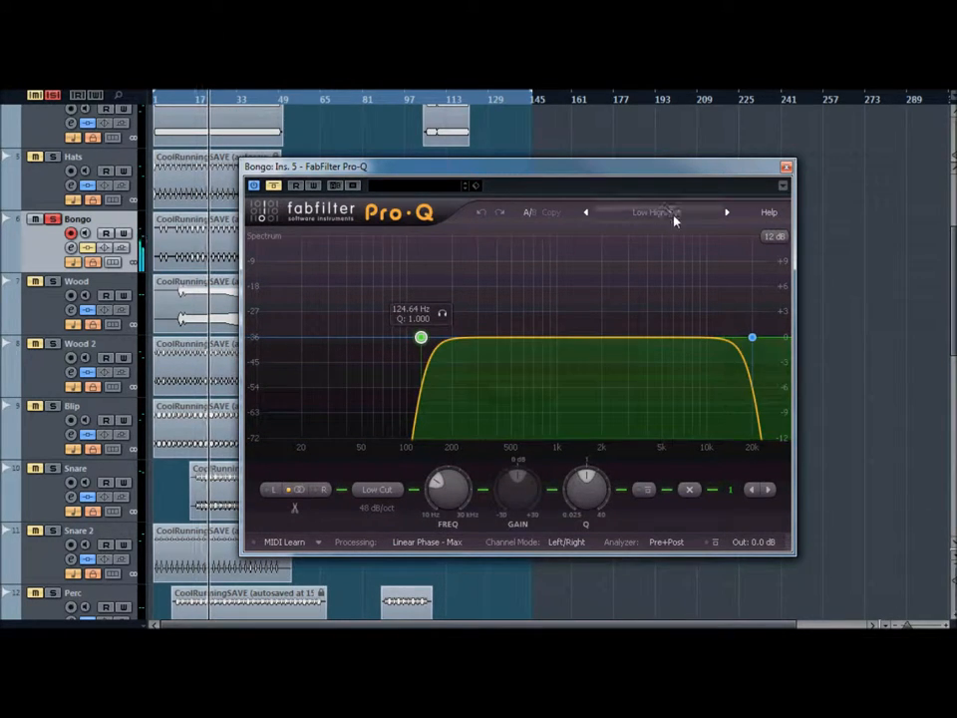
click(656, 213)
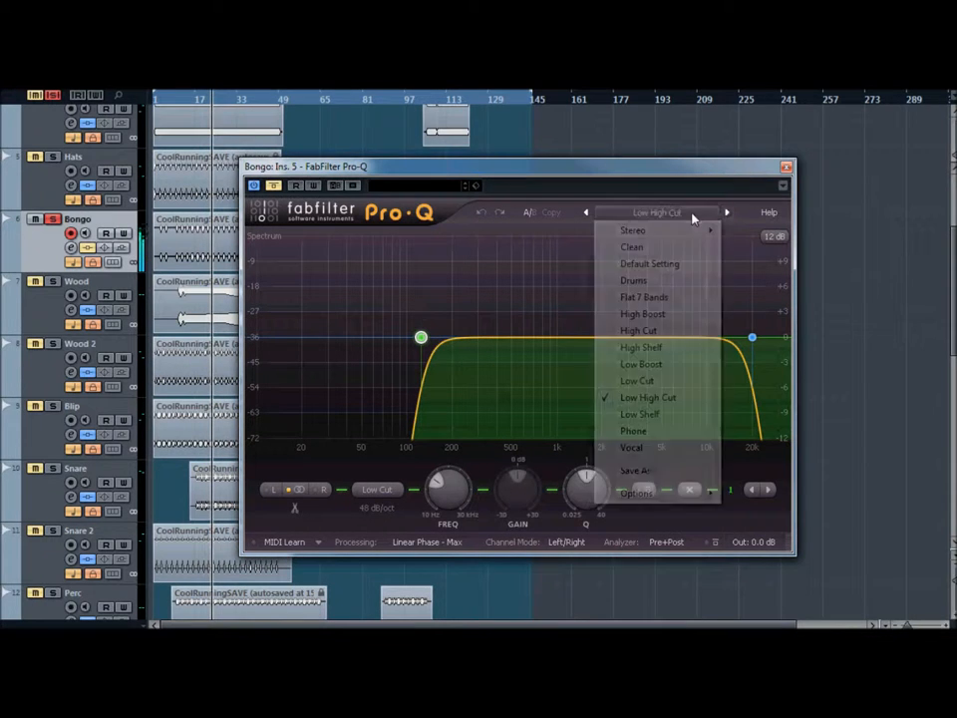
click(630, 247)
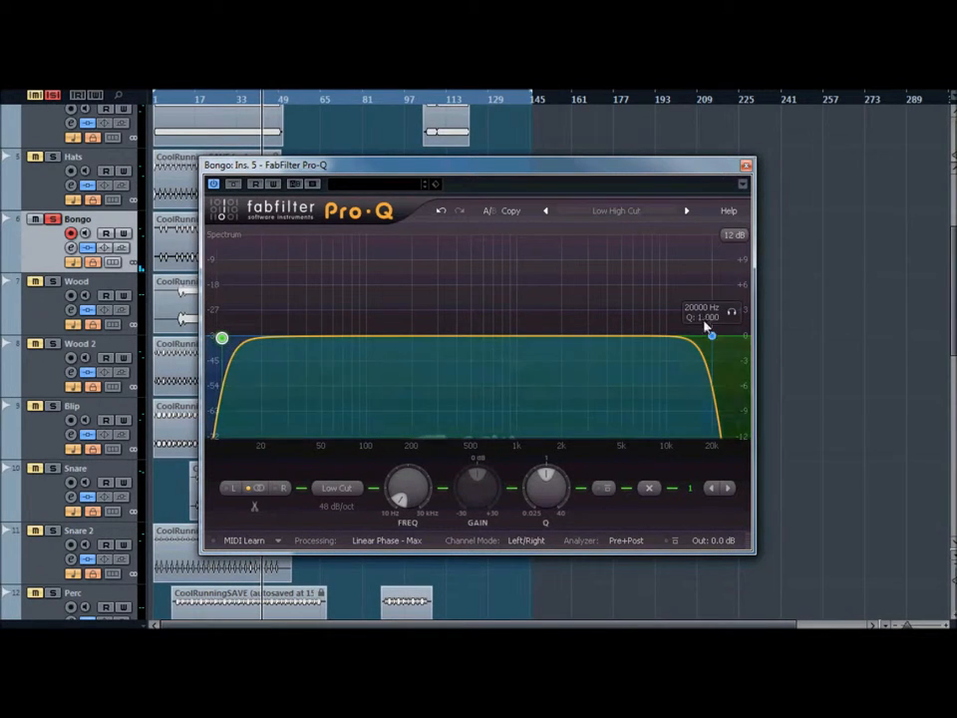
Pull Bongo's Pro-Q high cut from 20 kHz down to about 174 Hz
drag(710, 335, 377, 335)
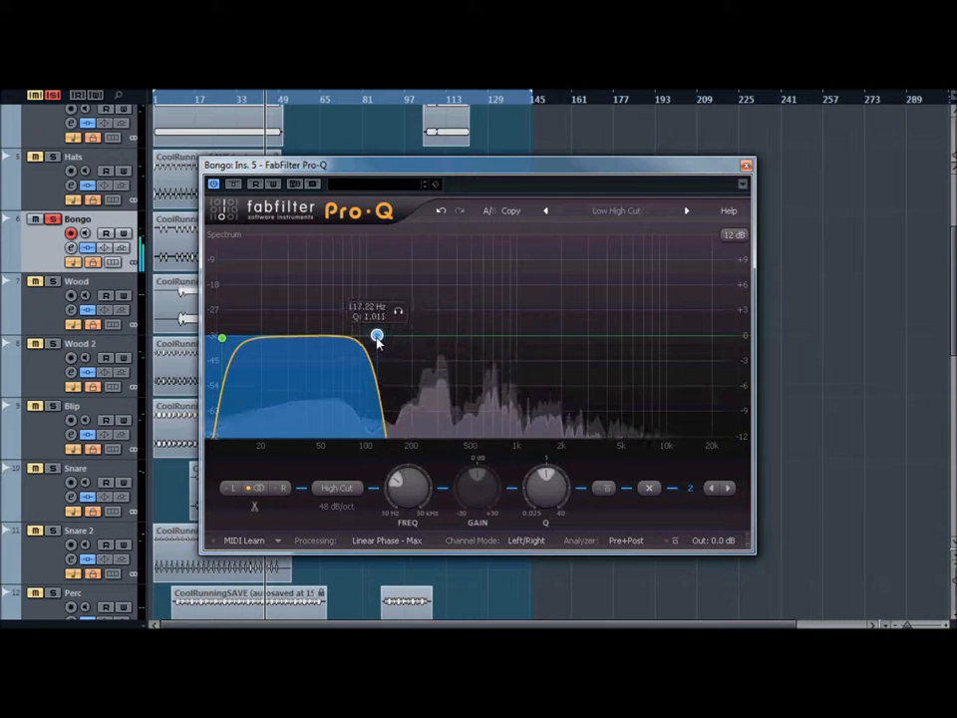
drag(377, 335, 395, 337)
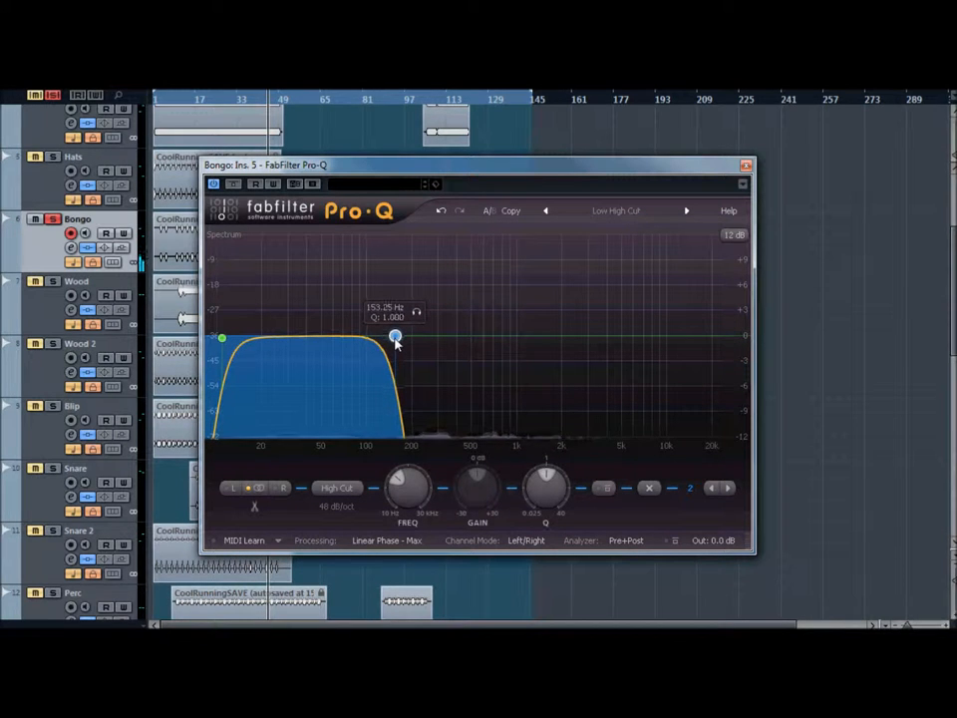
drag(396, 337, 403, 339)
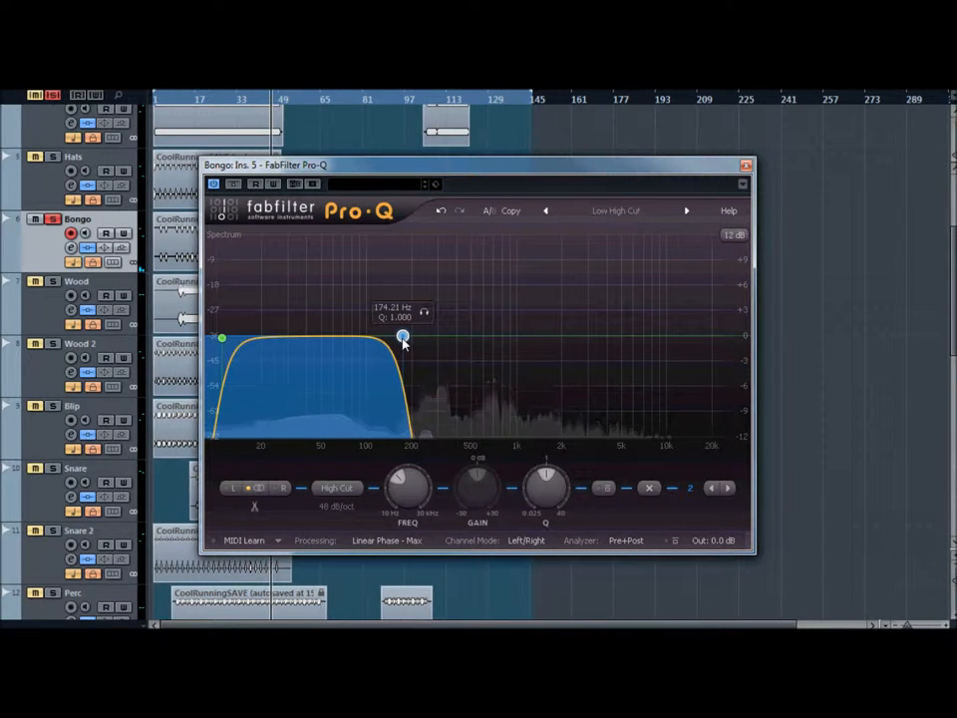
mouse_move(419, 398)
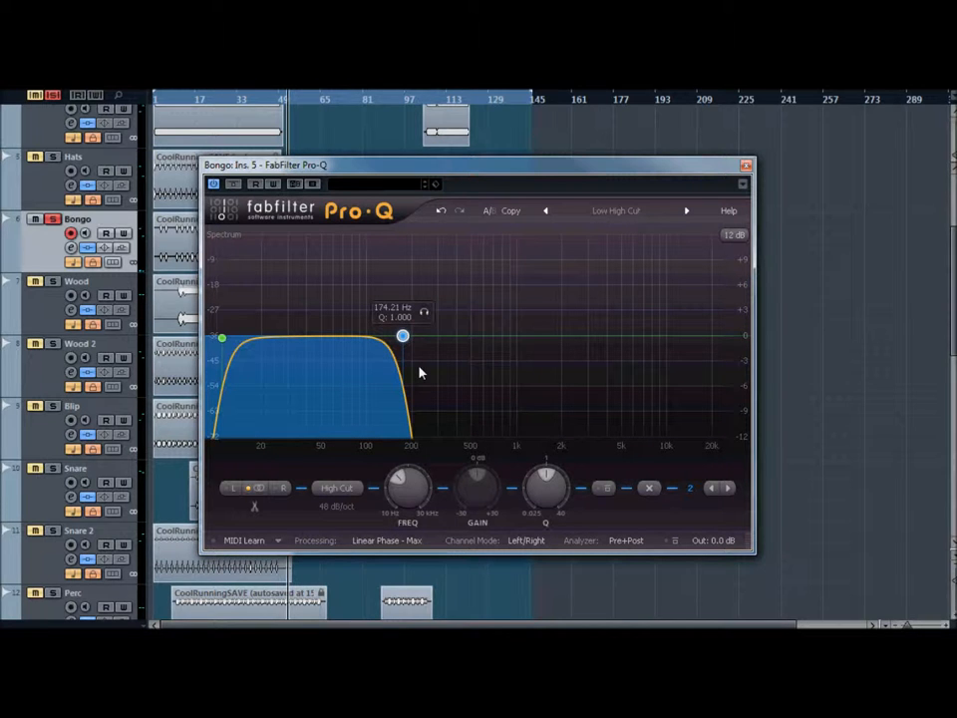
mouse_move(449, 366)
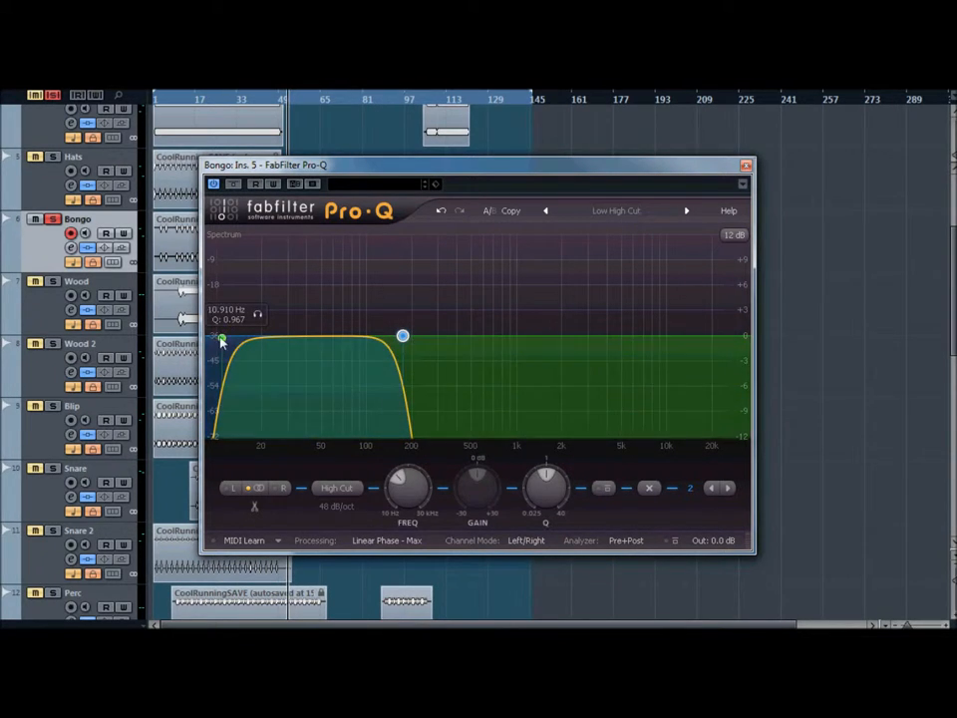
Undo to restore the 20 kHz high cut, then raise Bongo's low cut to about 171 Hz
drag(401, 335, 404, 336)
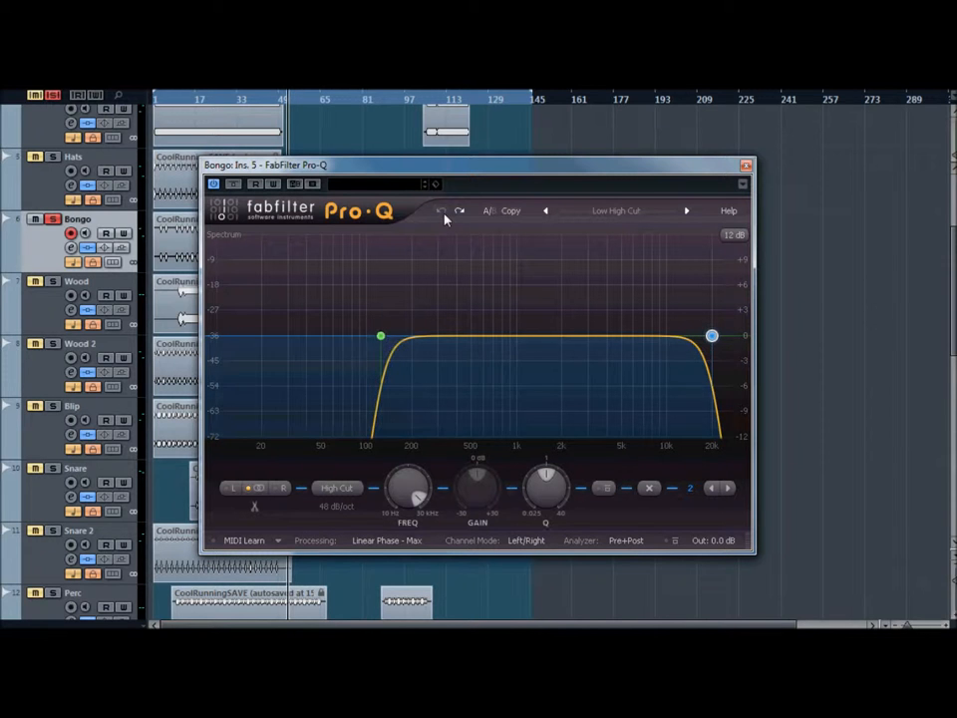
click(380, 335)
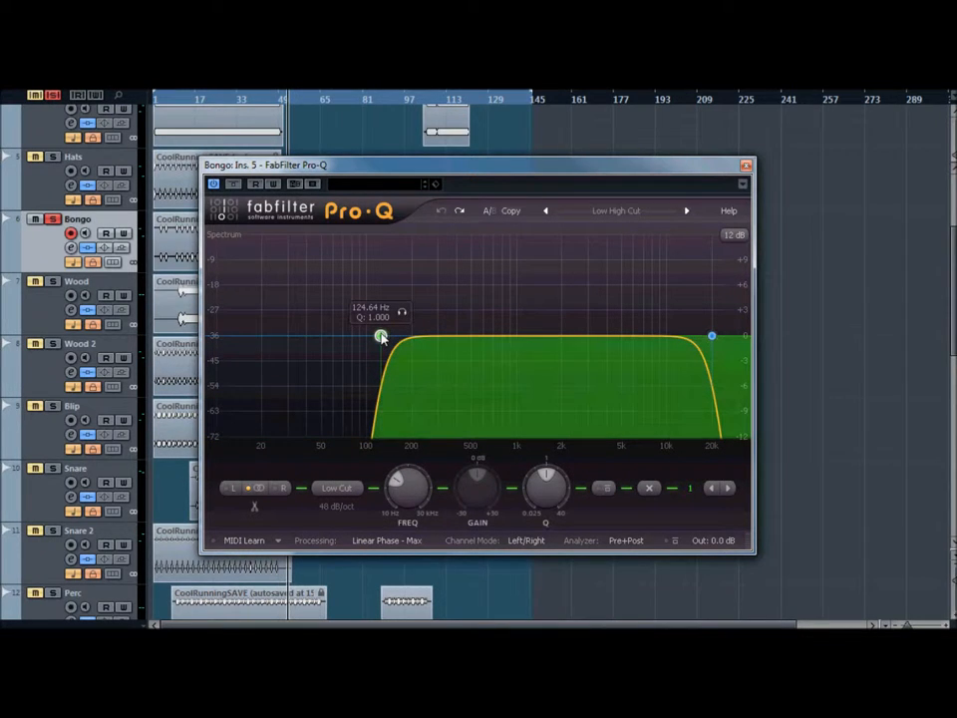
drag(381, 336, 381, 335)
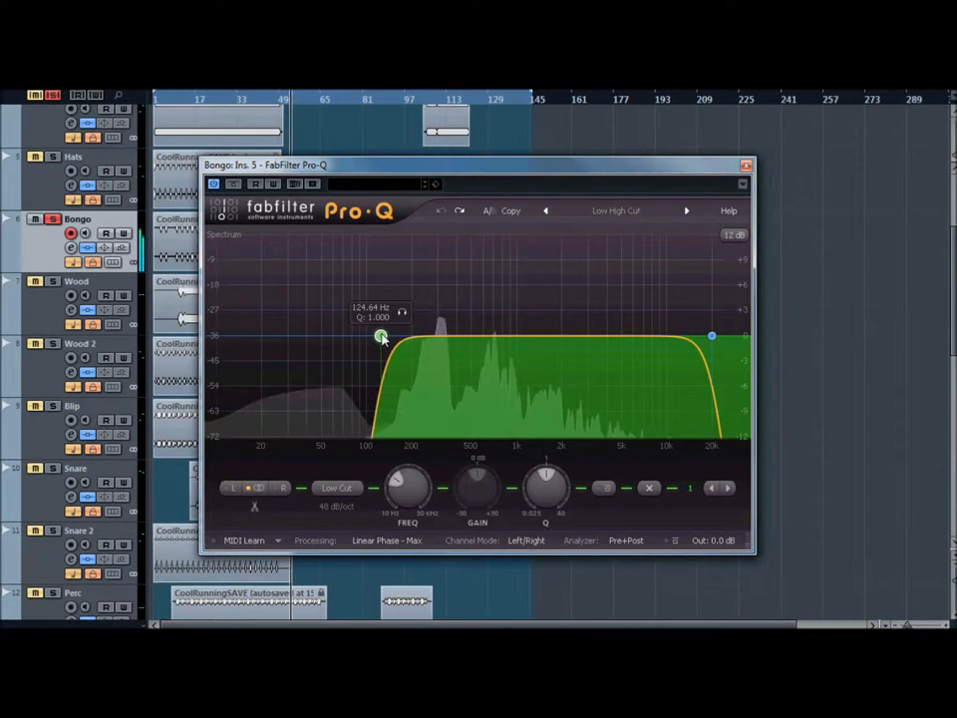
drag(380, 336, 403, 337)
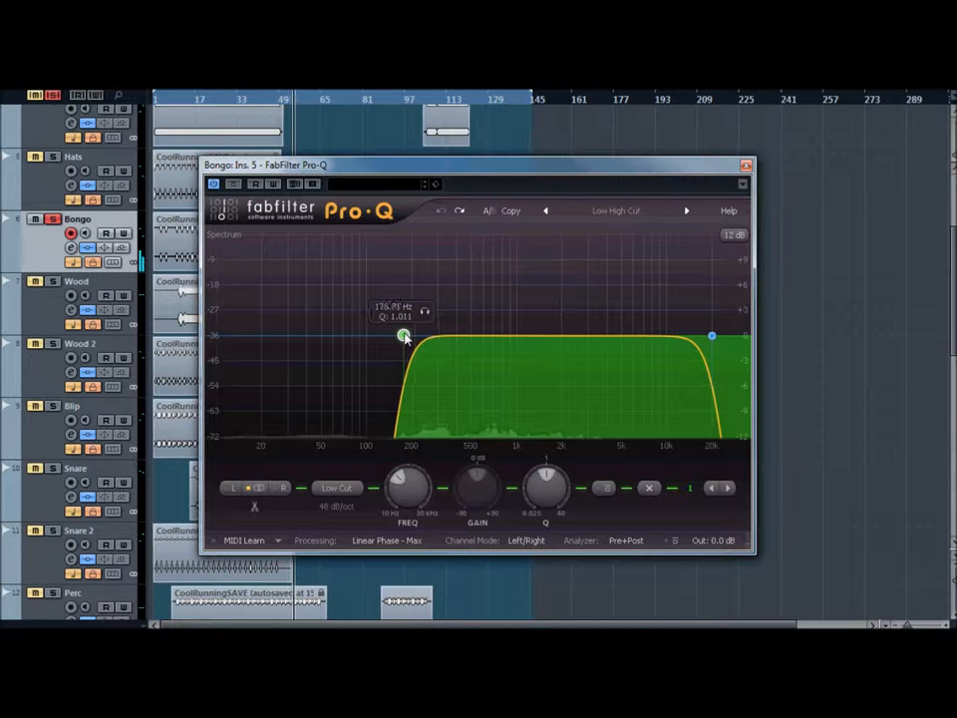
drag(399, 335, 405, 336)
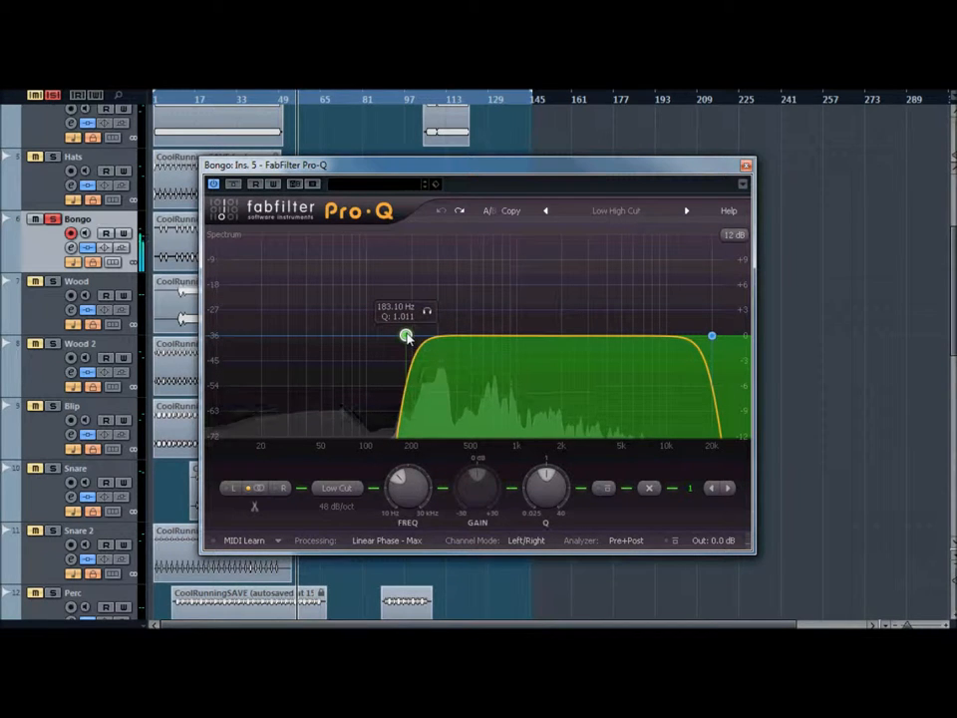
drag(407, 336, 400, 334)
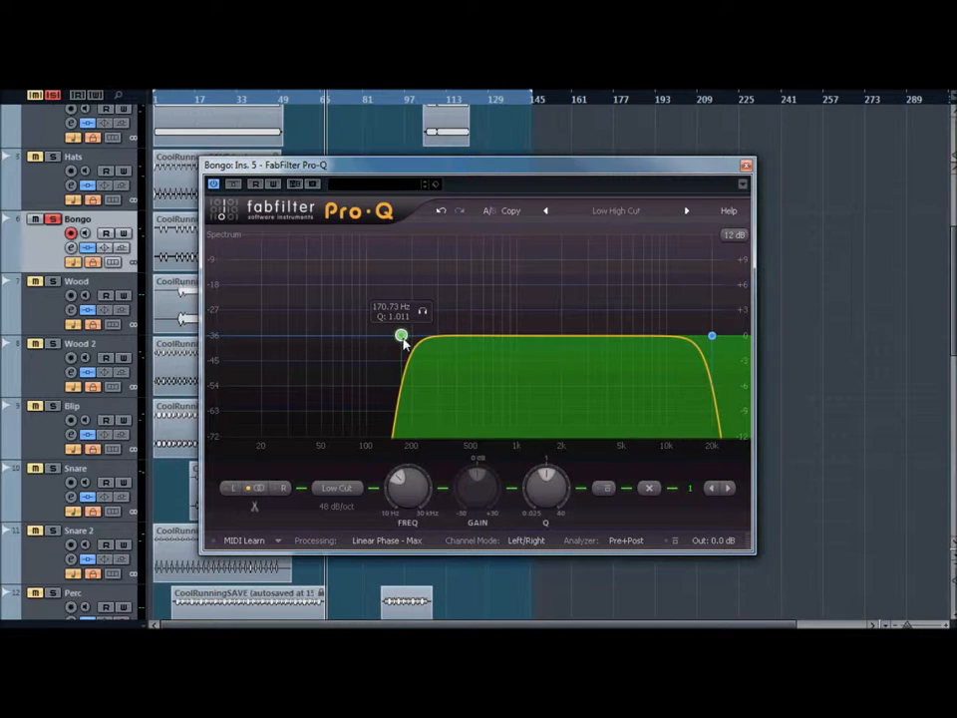
Drop Bongo's Pro-Q low cut from about 171 Hz to roughly 21 Hz
drag(401, 336, 261, 335)
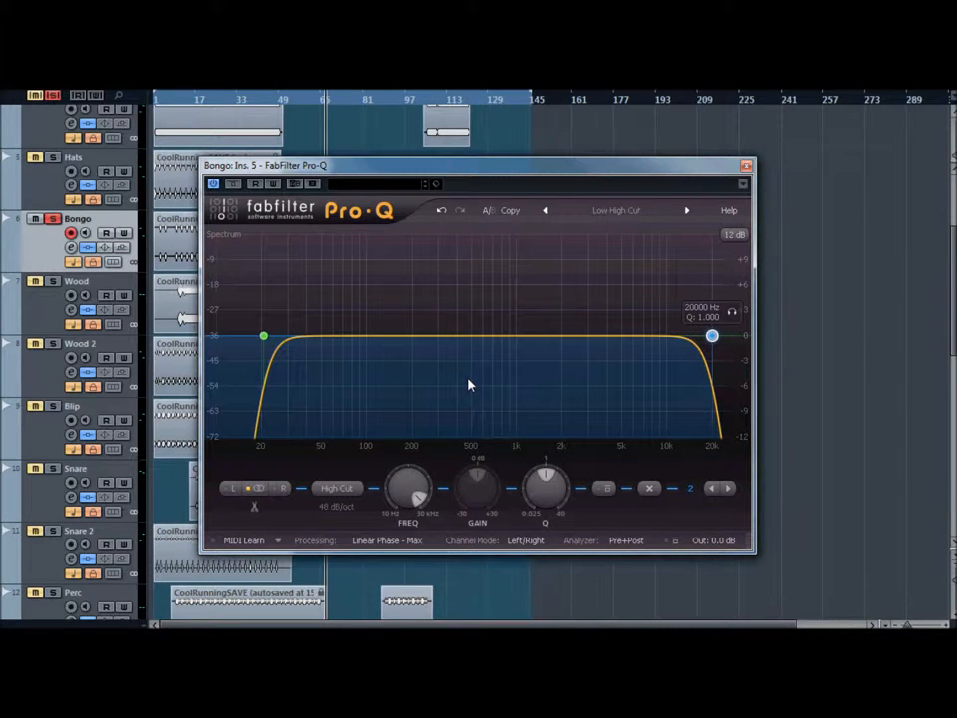
Set Bongo's Pro-Q low cut to about 35 Hz and close the equaliser window
click(261, 336)
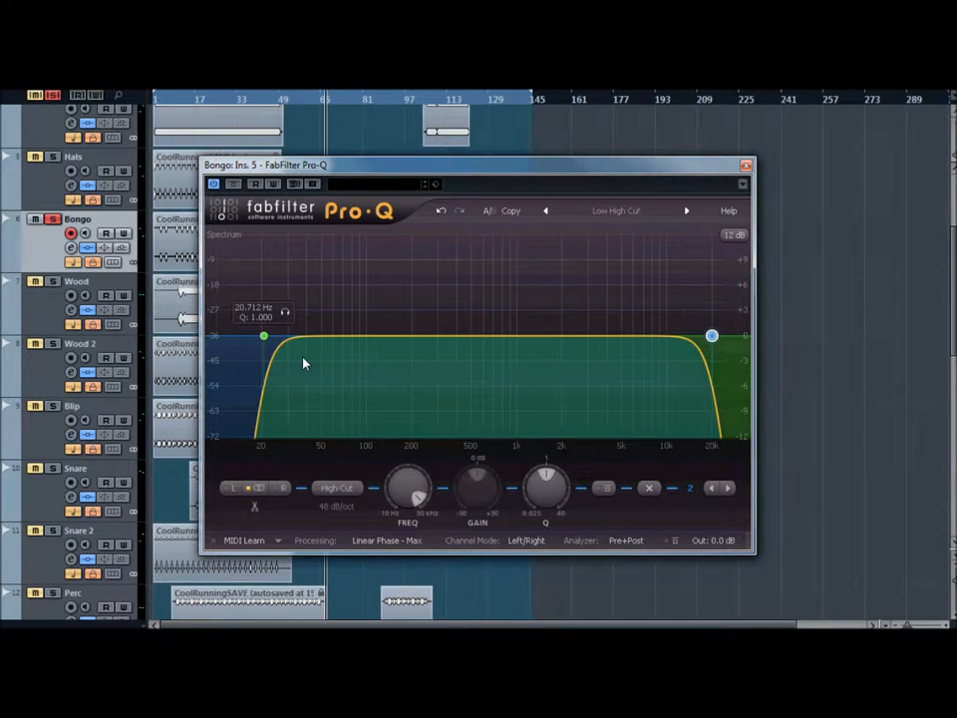
mouse_move(310, 369)
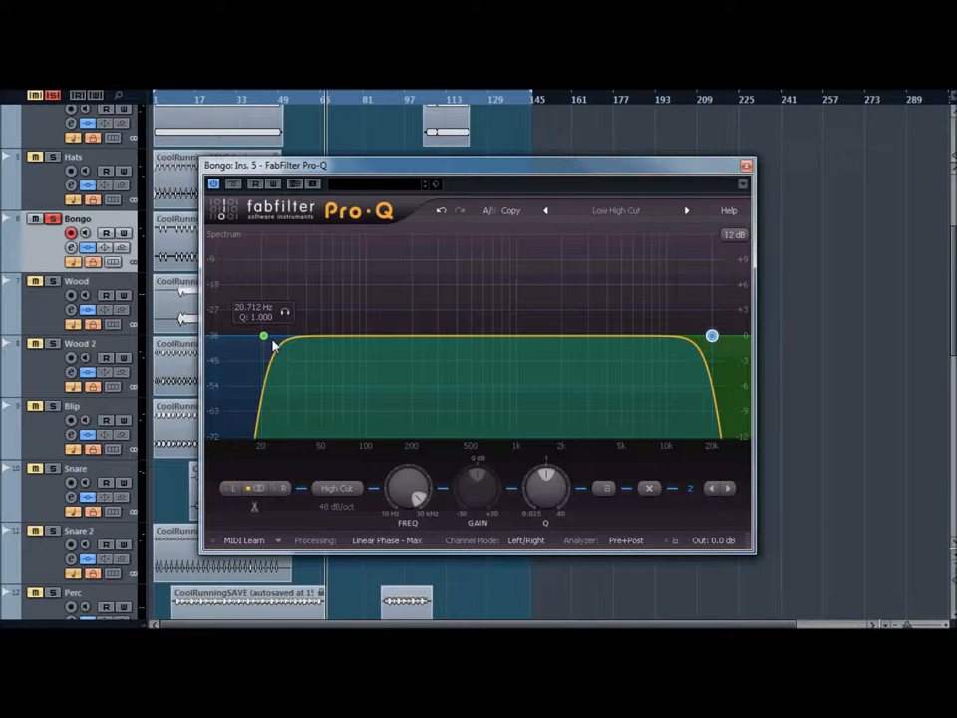
drag(263, 336, 281, 335)
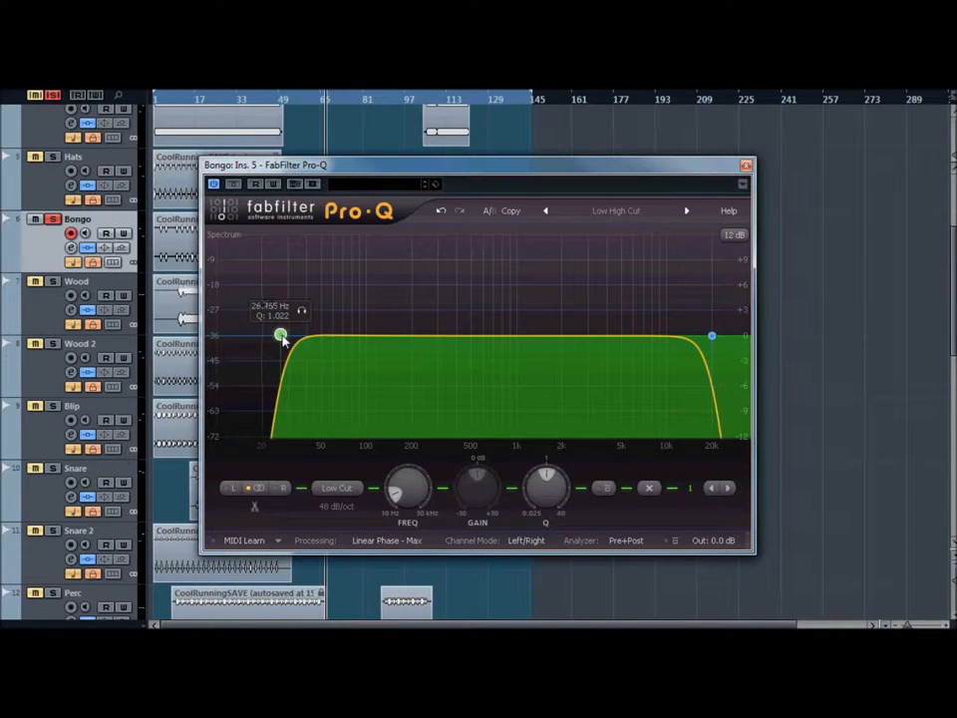
drag(282, 336, 307, 336)
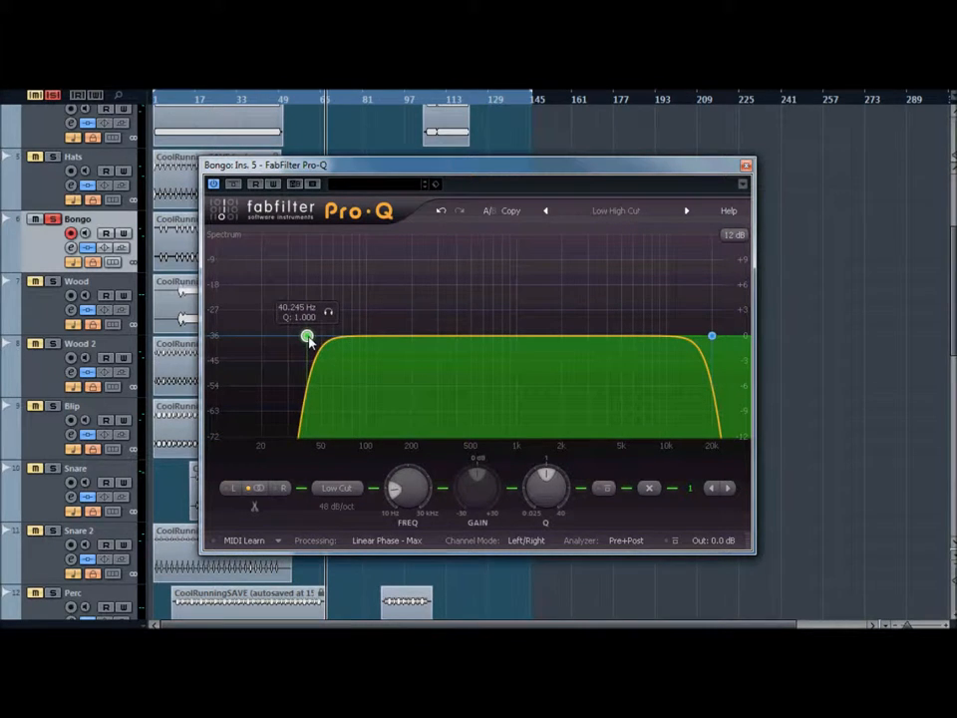
drag(307, 336, 317, 334)
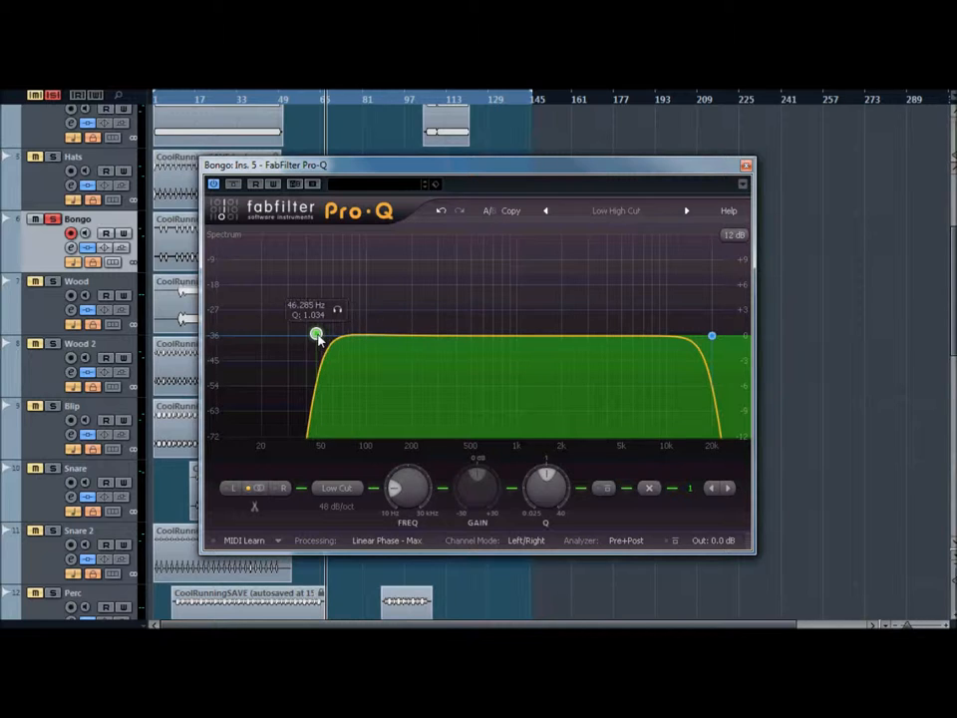
drag(318, 334, 299, 337)
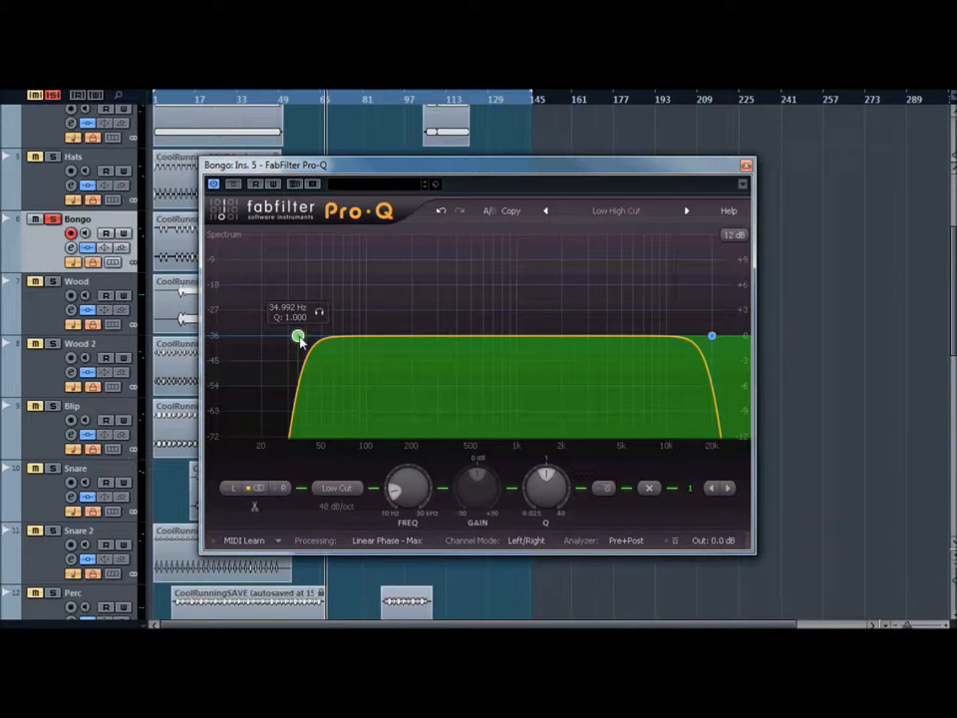
drag(299, 336, 299, 339)
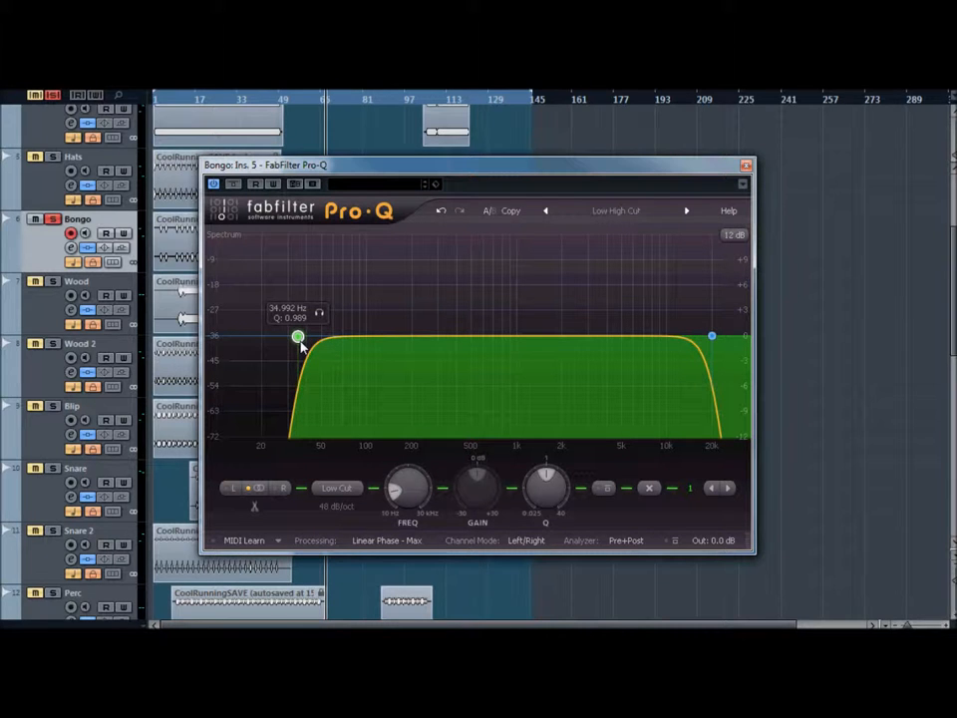
click(743, 164)
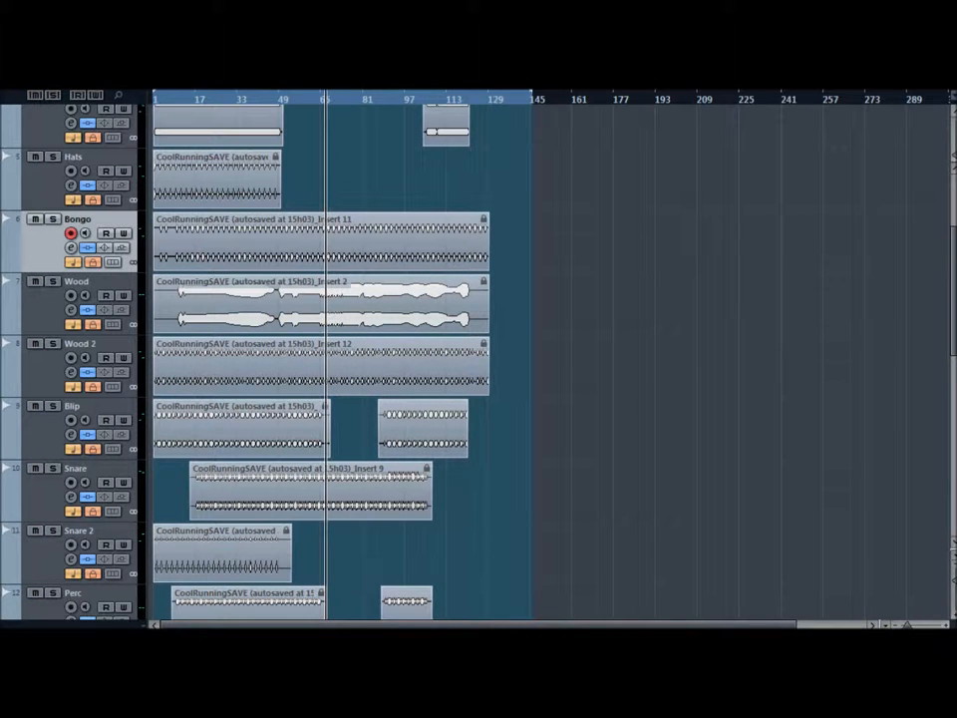
Scroll down to the synth tracks and solo Sythi Short
scroll(down, 3)
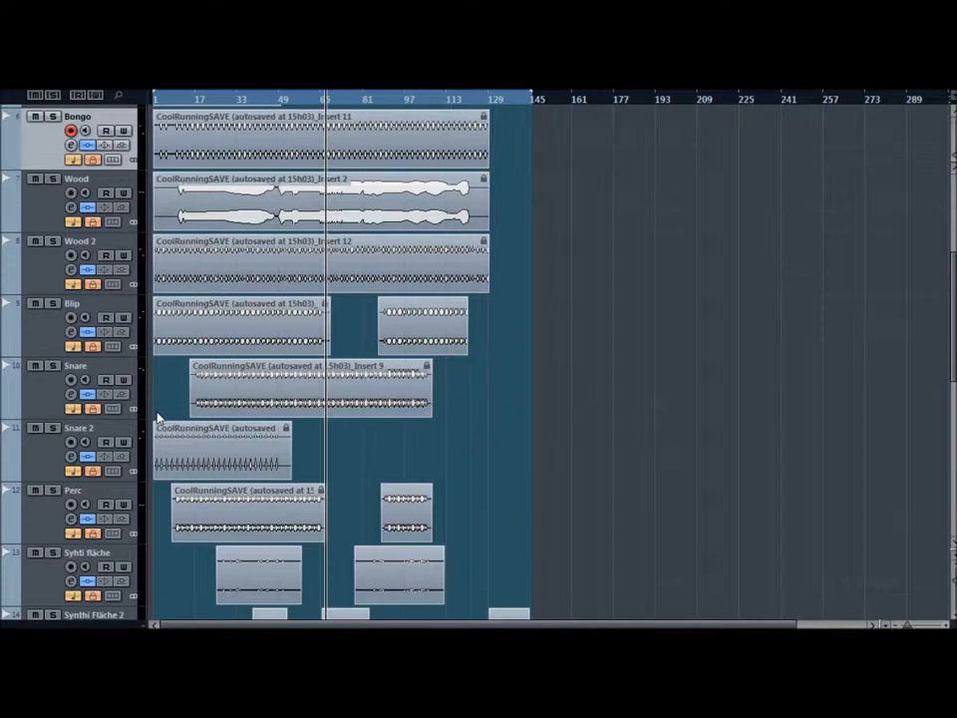
scroll(down, 3)
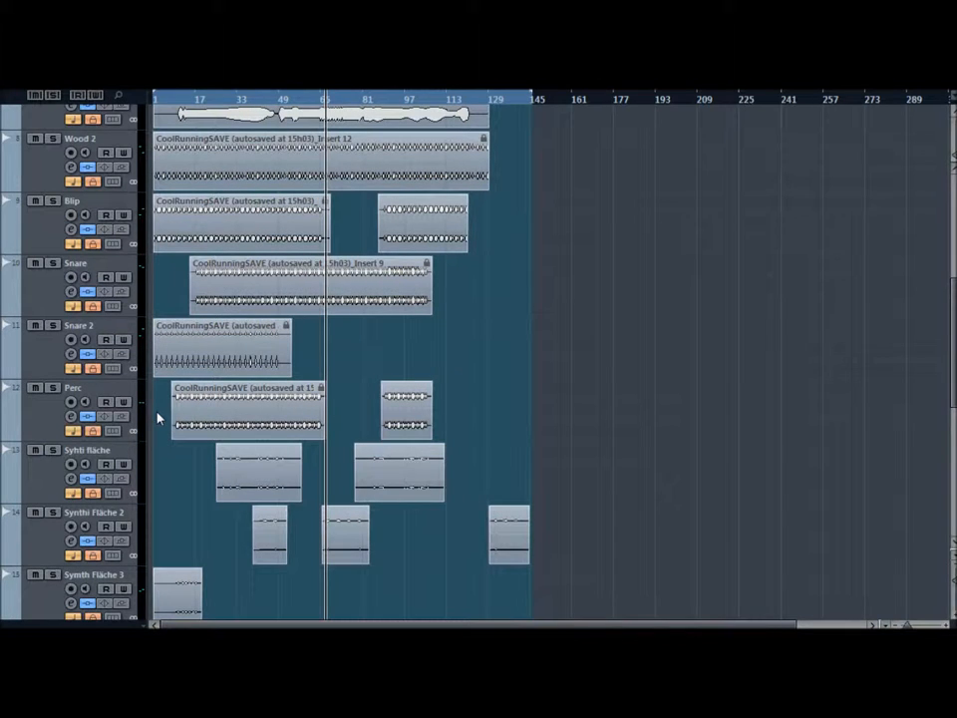
scroll(down, 3)
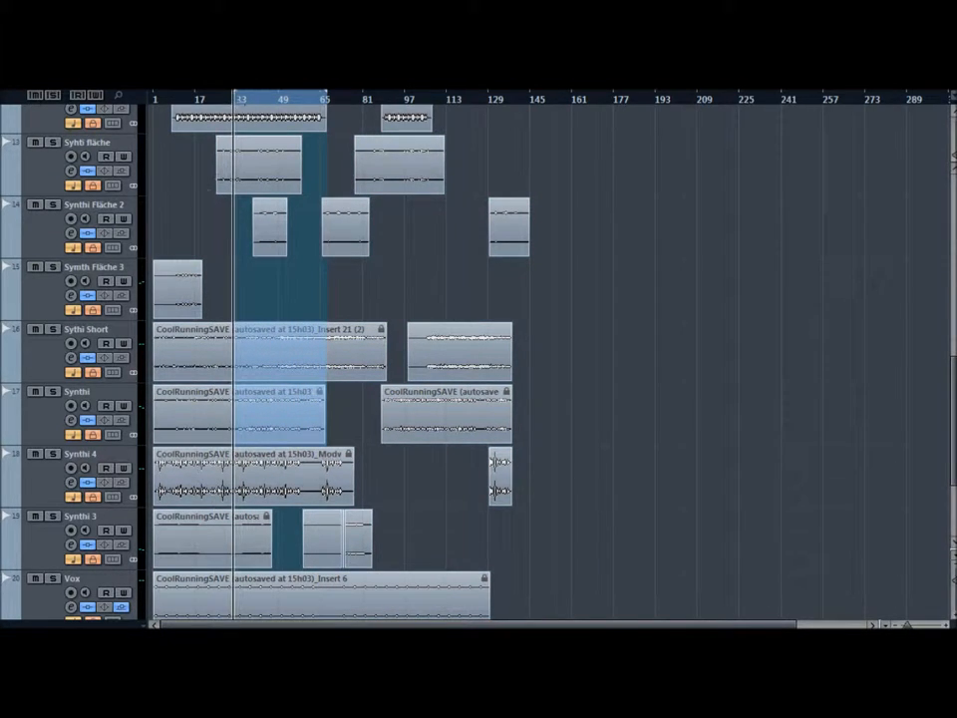
mouse_move(52, 344)
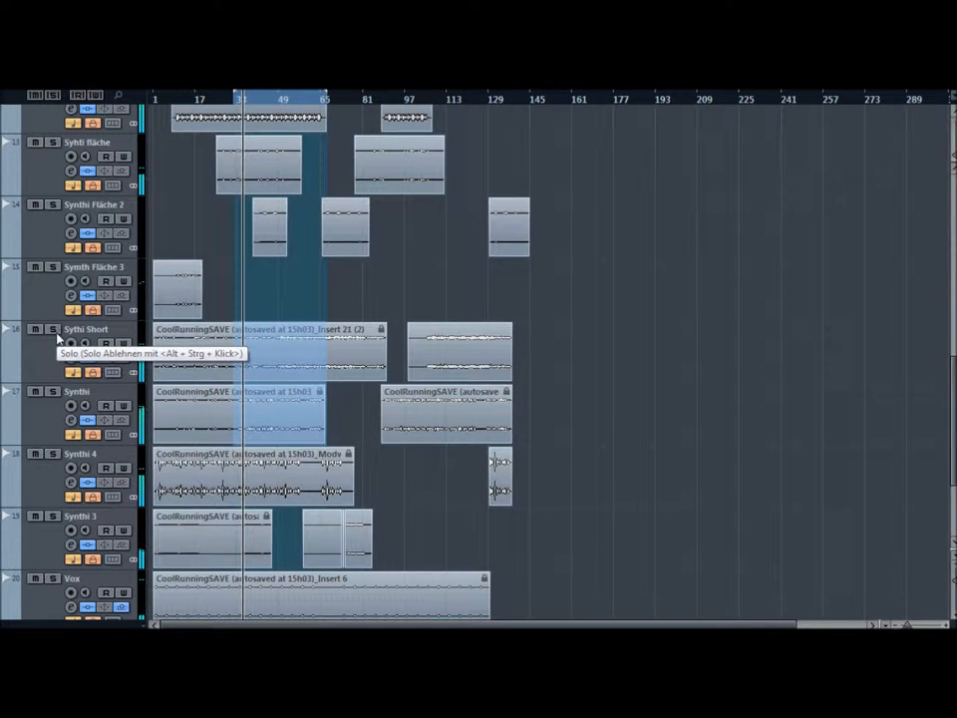
click(38, 329)
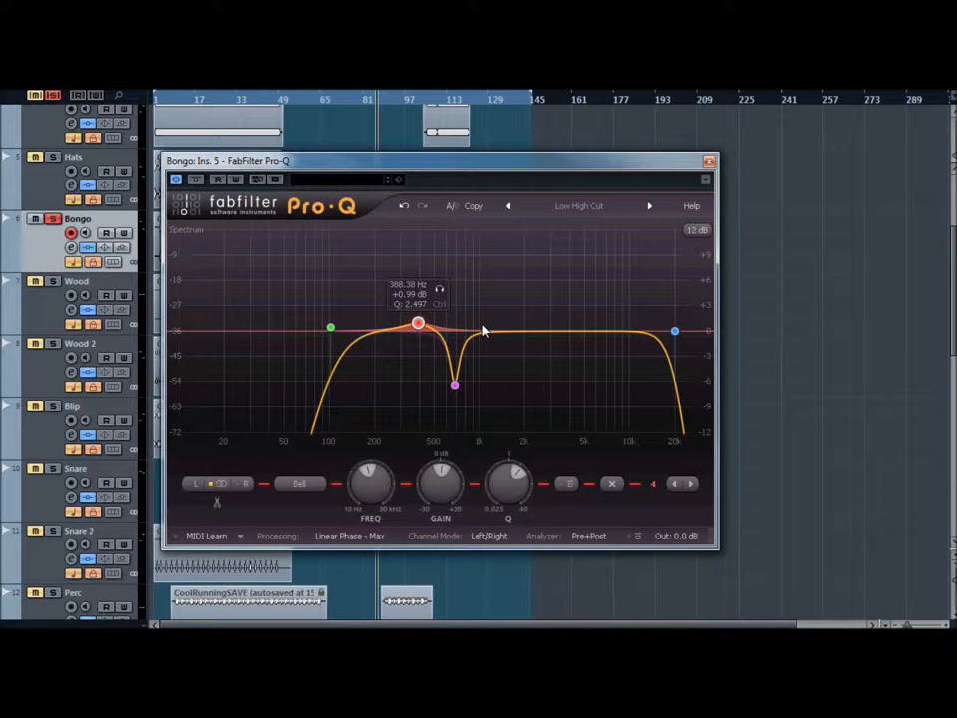
Close Bongo's Pro-Q and scroll to the Sythi Short, Synthi and Vox tracks
click(707, 159)
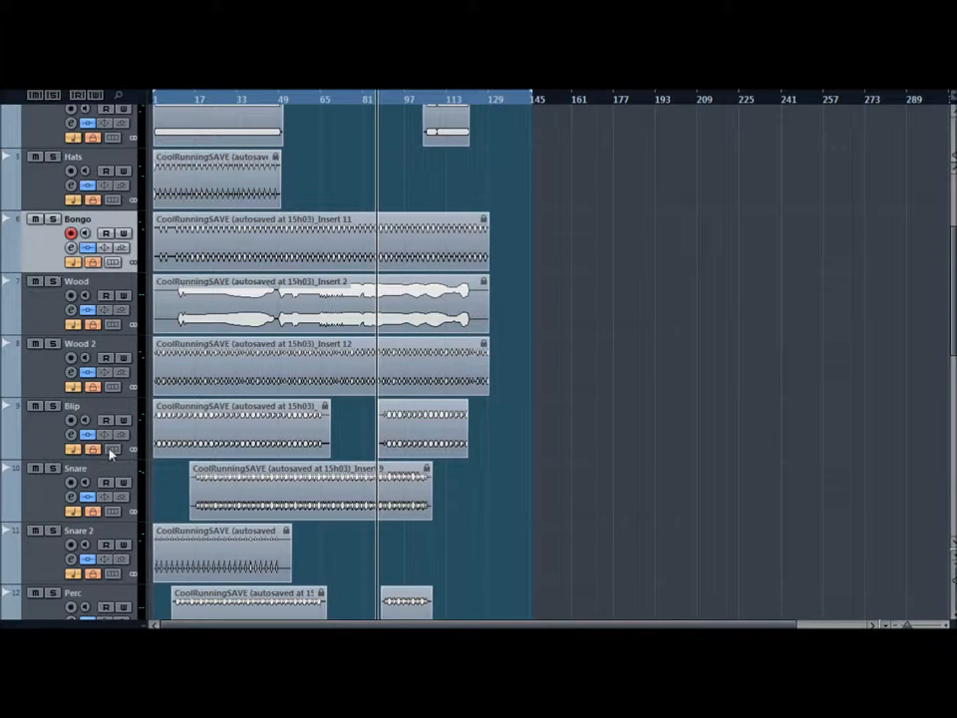
mouse_move(111, 447)
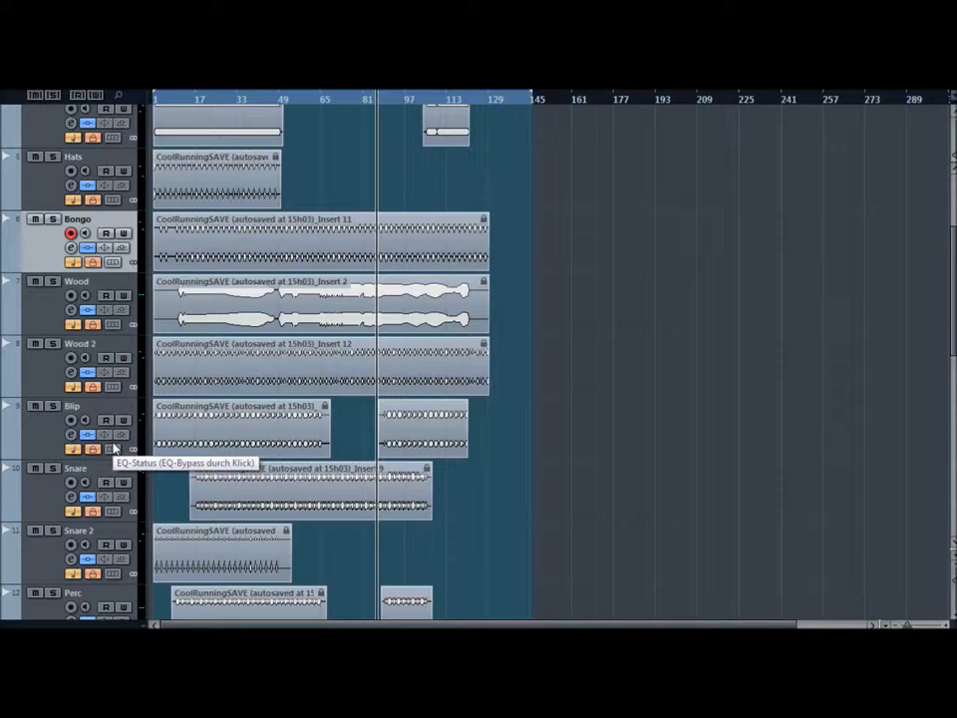
mouse_move(112, 448)
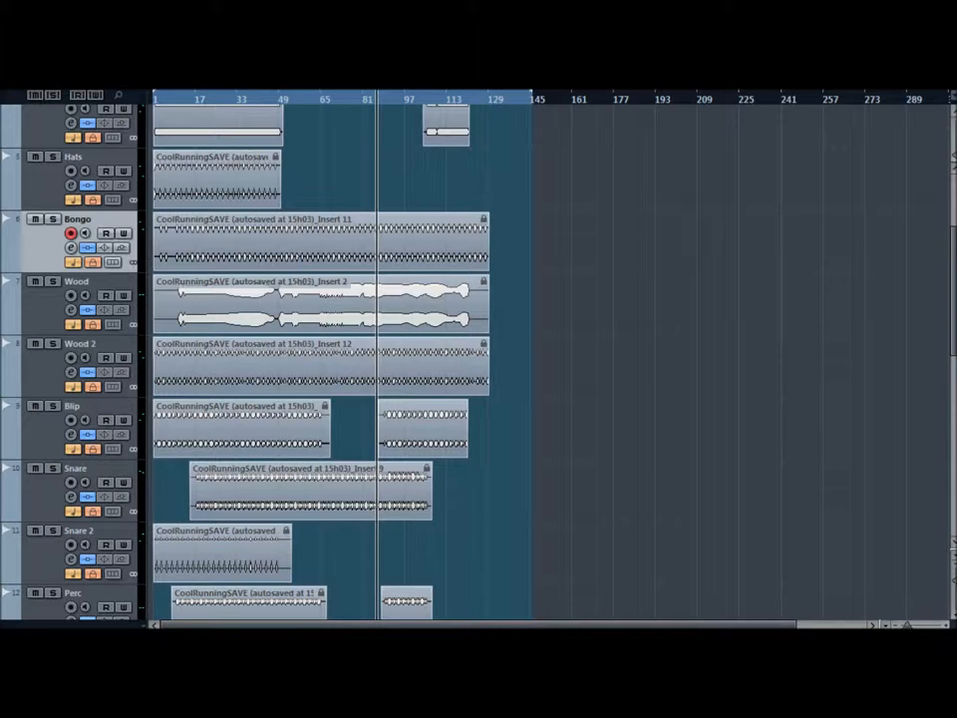
scroll(down, 3)
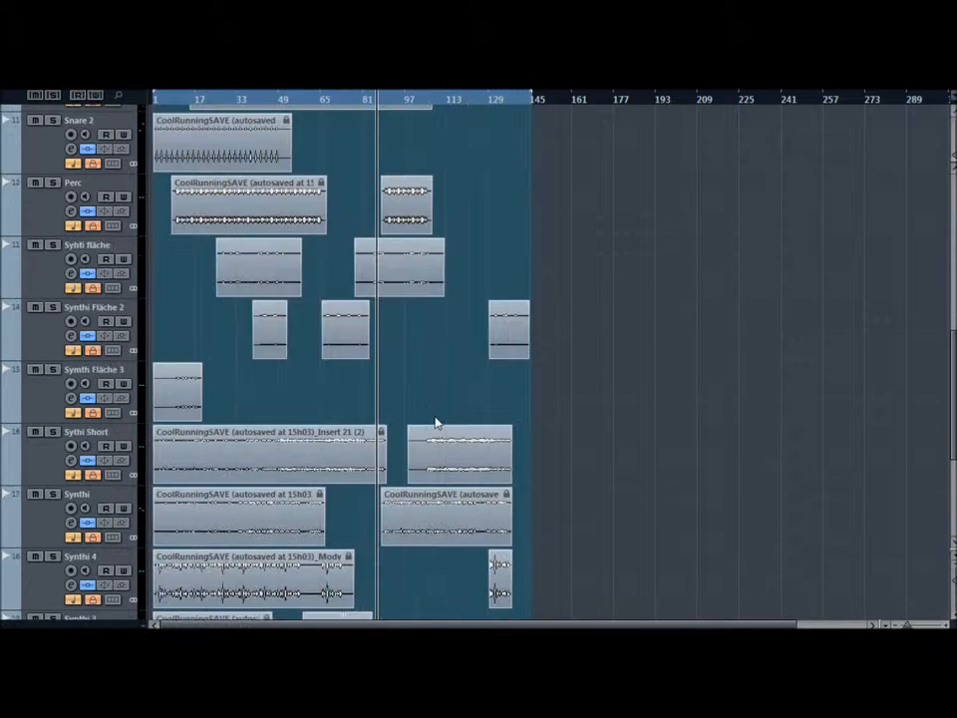
scroll(down, 3)
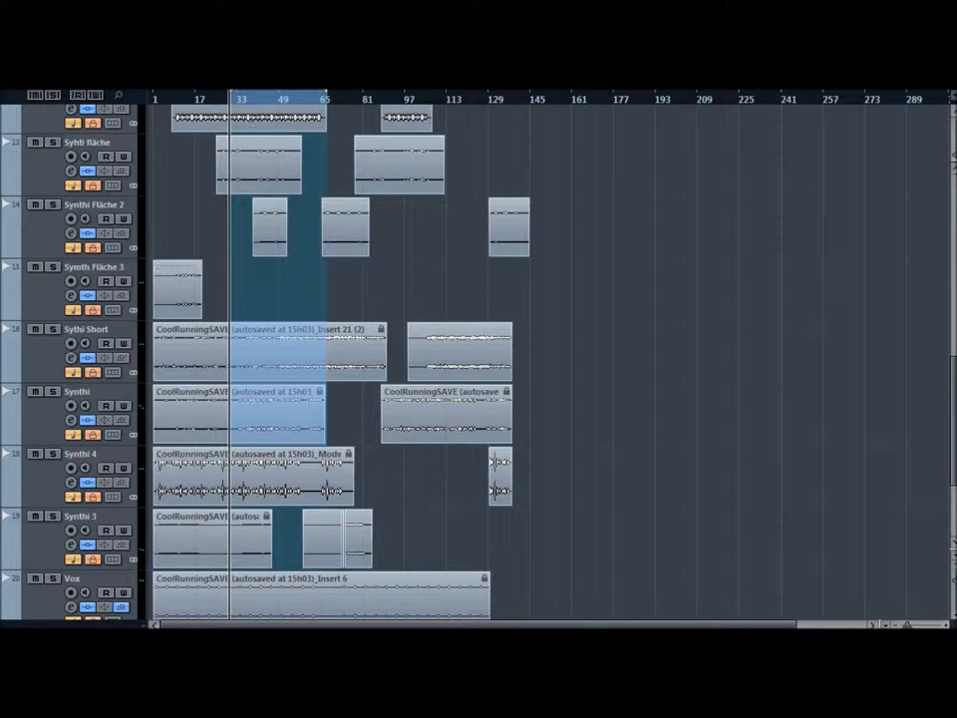
click(52, 407)
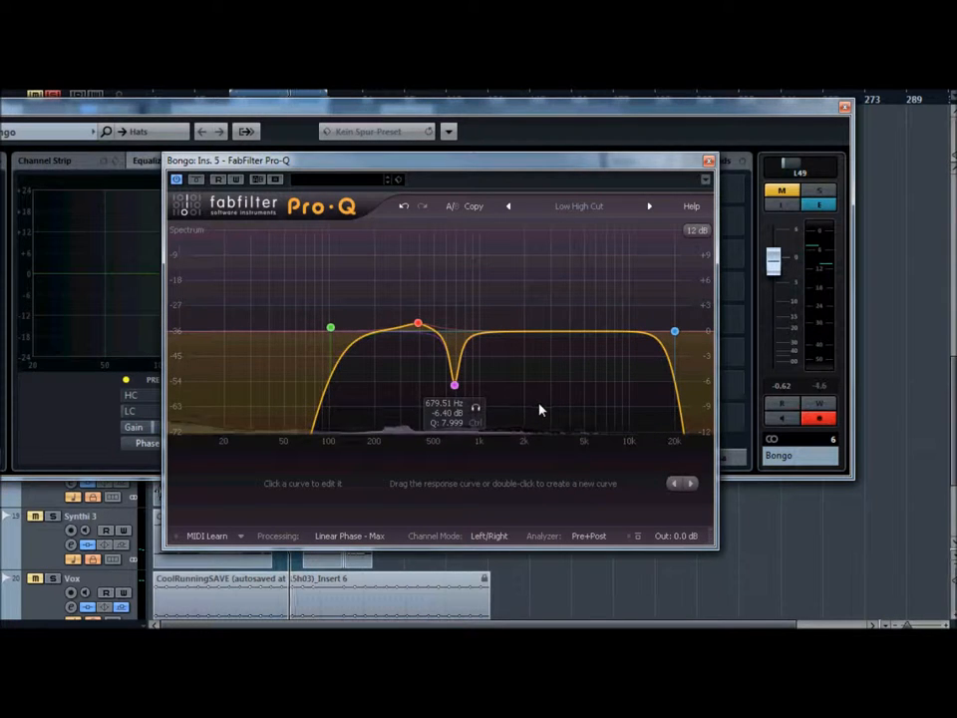
Close the Bongo Pro-Q equalizer window
click(710, 160)
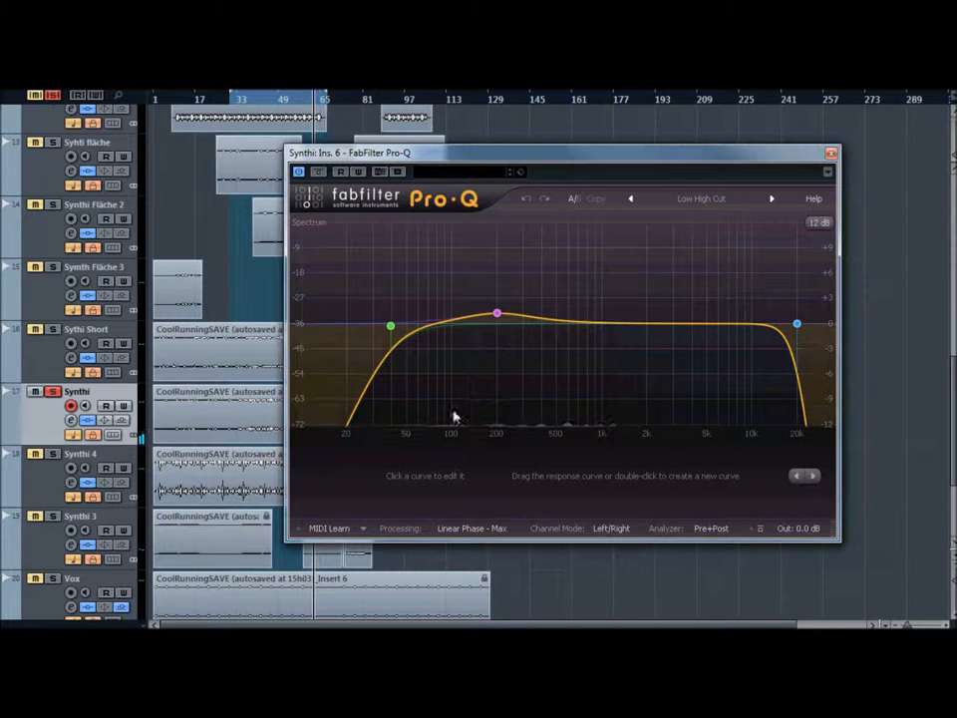
mouse_move(650, 431)
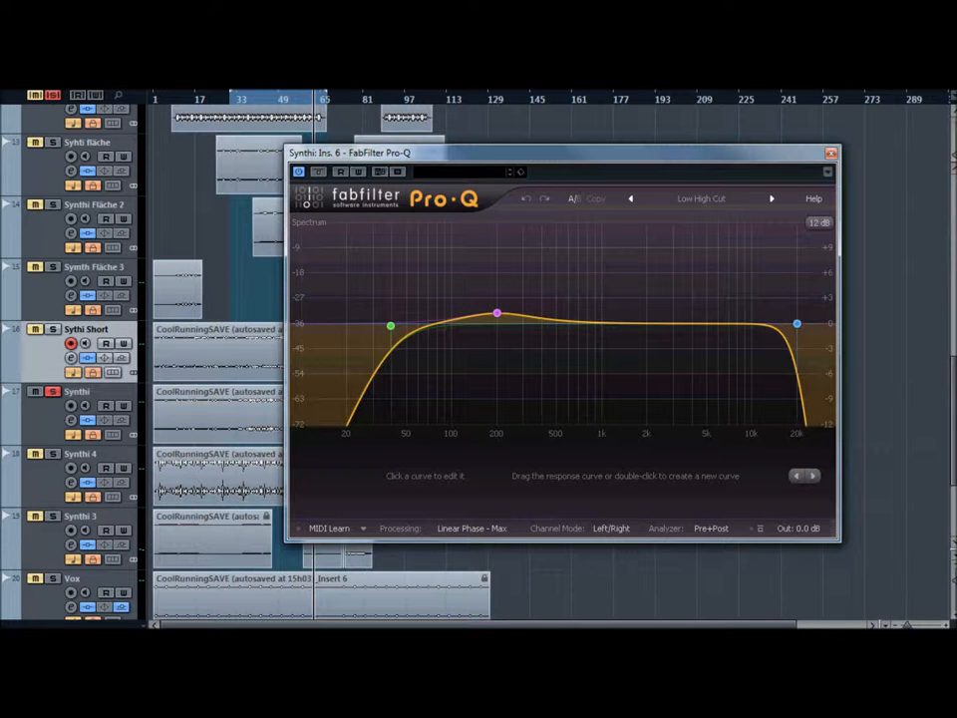
mouse_move(799, 324)
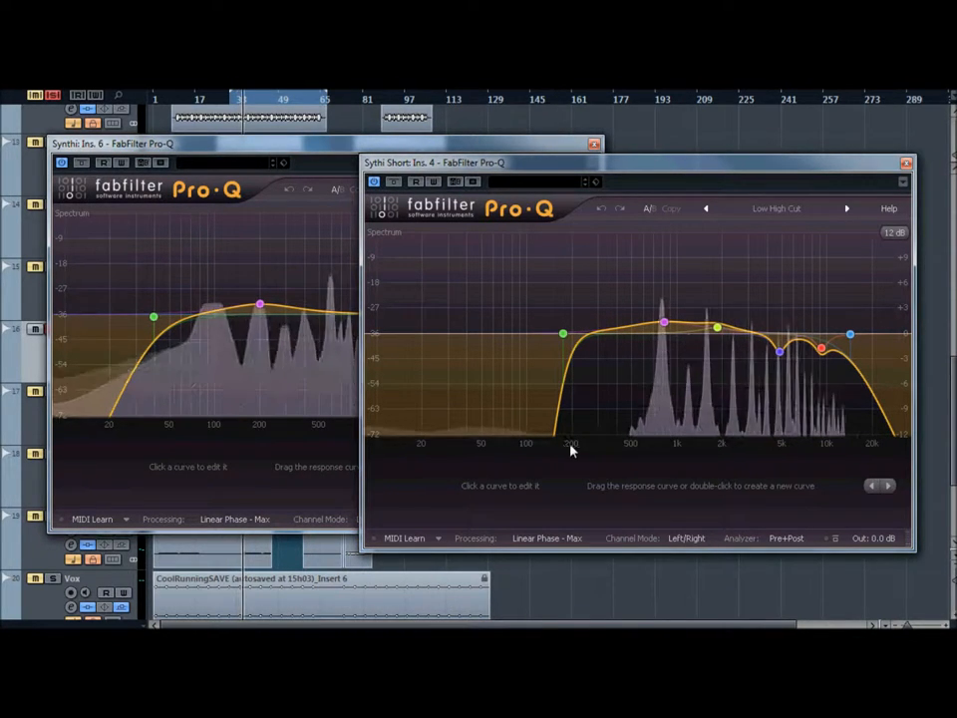
Move the Sythi Short Pro-Q window over the Synthi Pro-Q window
drag(434, 163, 576, 260)
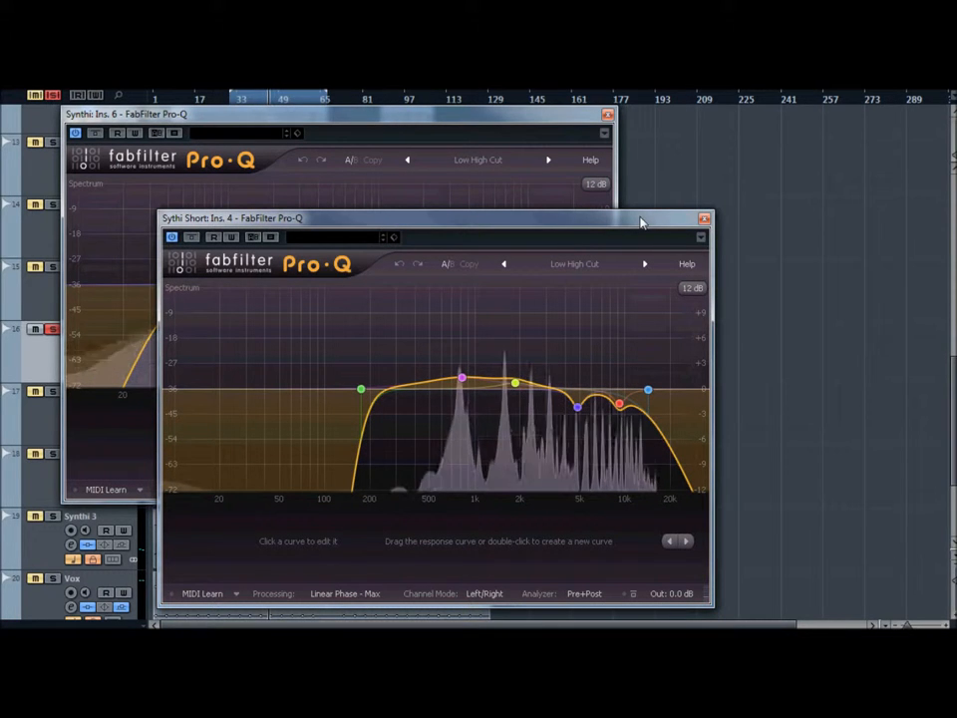
mouse_move(561, 364)
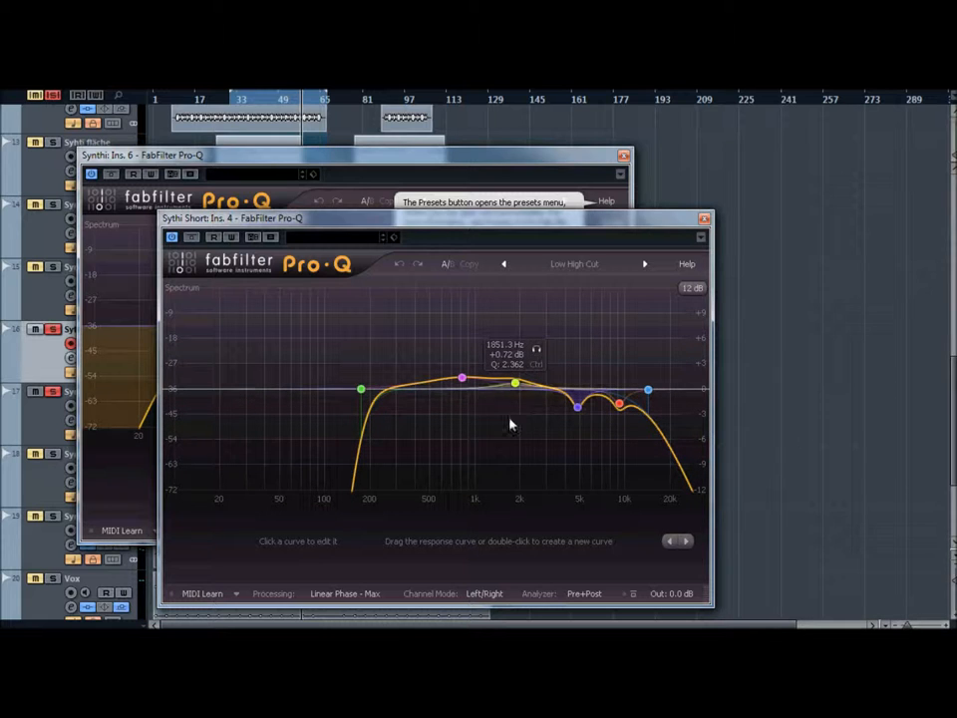
Check Sythi Short's 820 Hz boost, then add a -1 dB Synthi bell near 810 Hz
drag(514, 383, 462, 379)
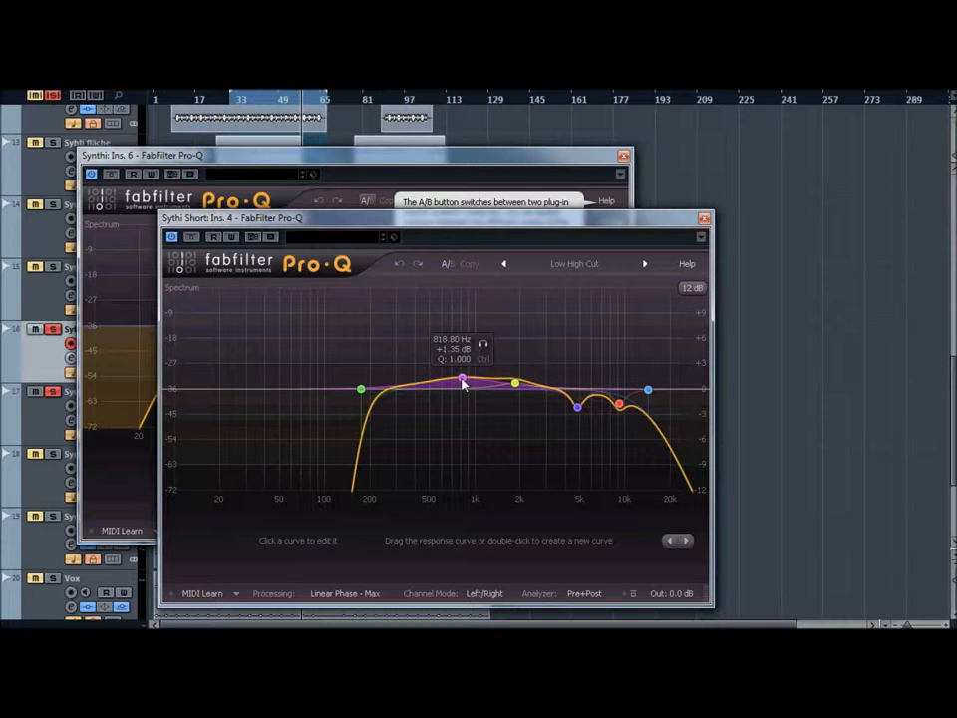
drag(461, 380, 515, 384)
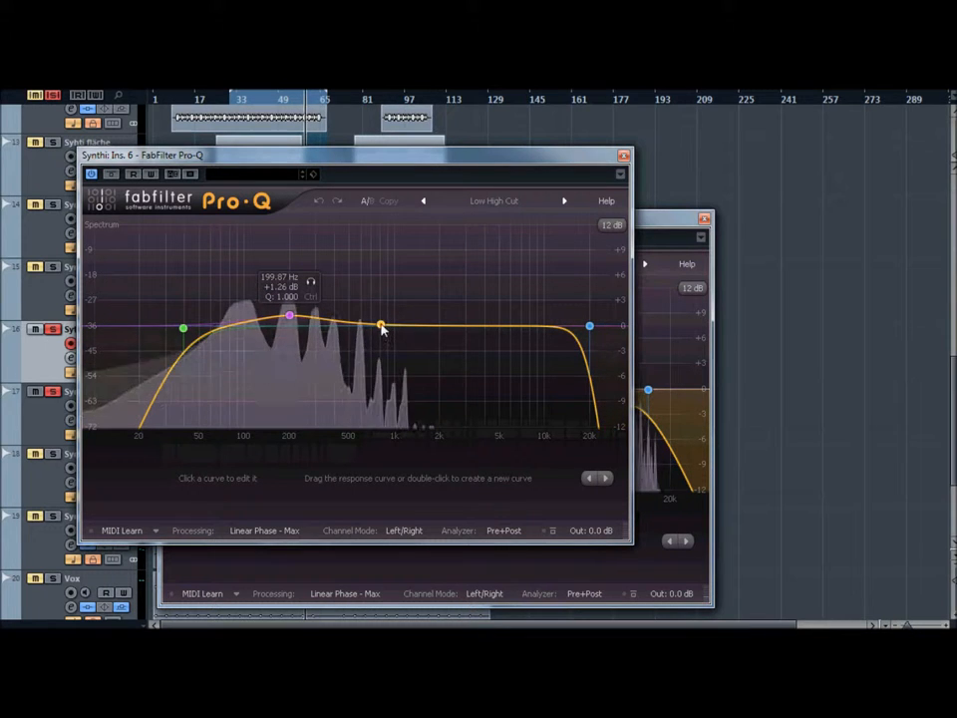
click(381, 333)
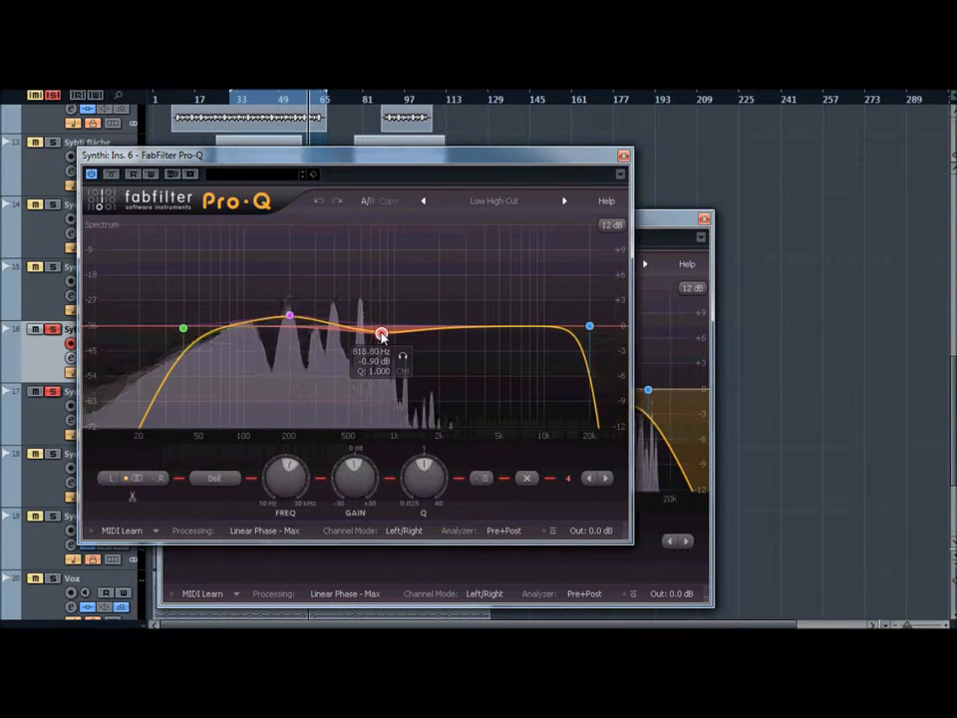
drag(380, 334, 383, 335)
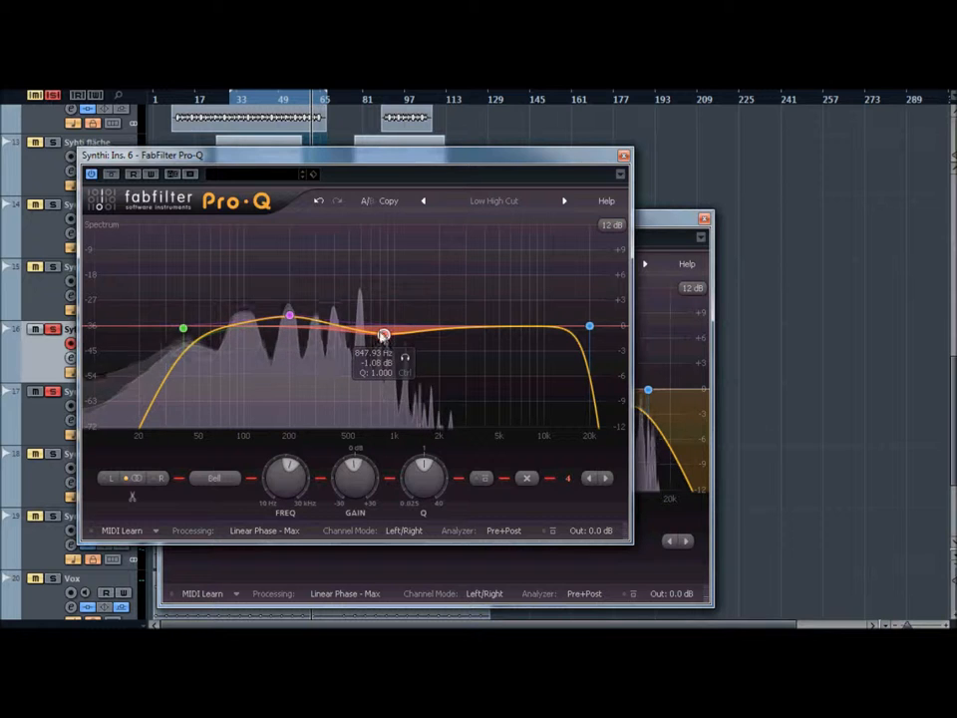
drag(383, 334, 380, 333)
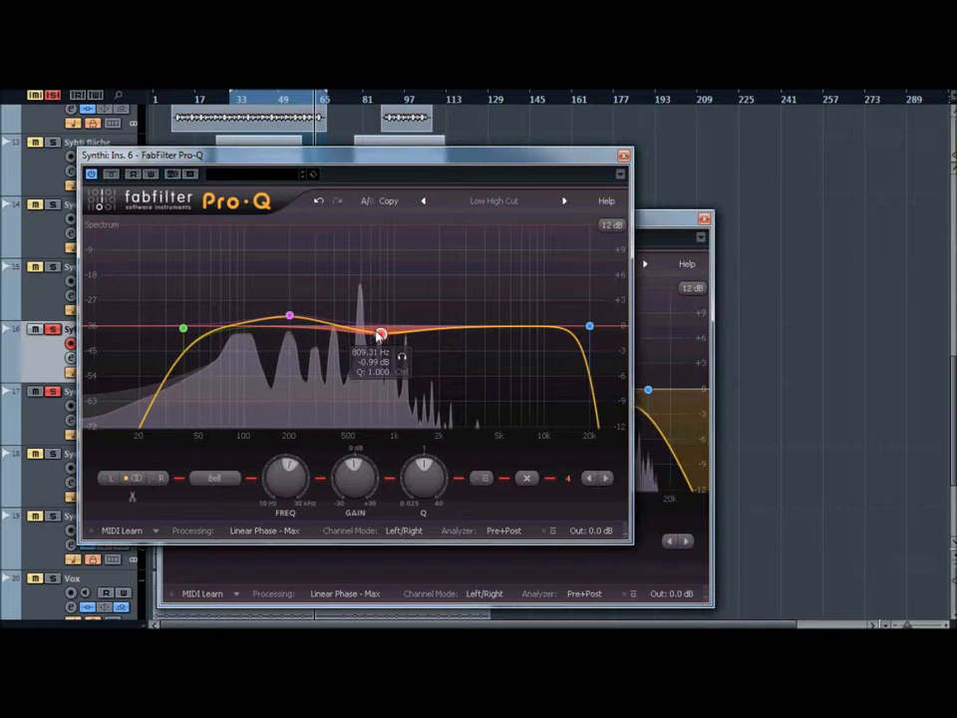
drag(382, 334, 365, 339)
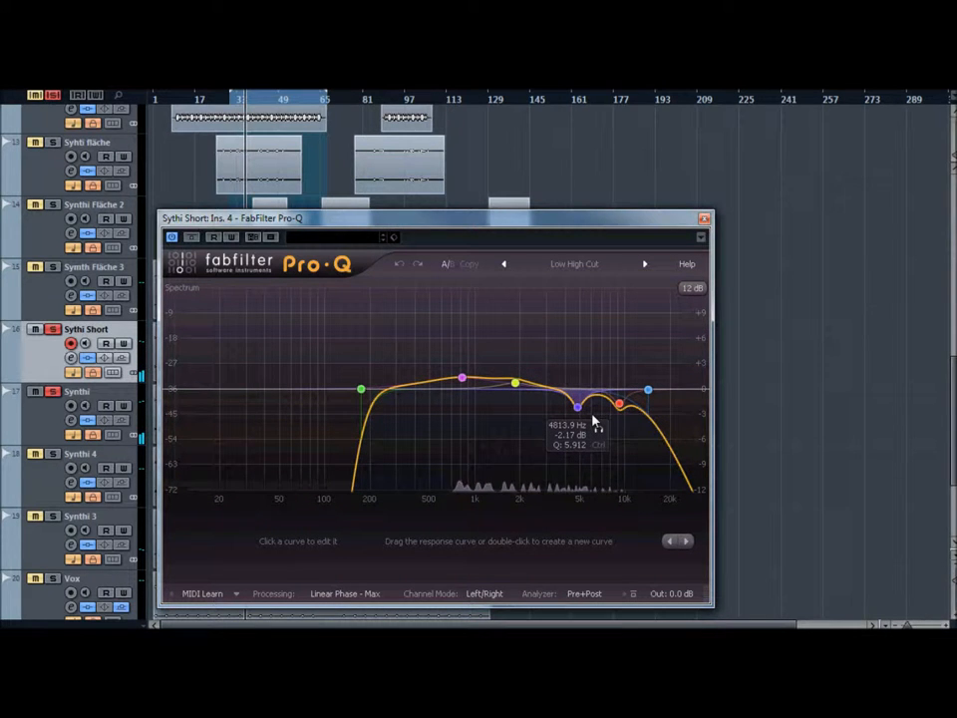
click(579, 403)
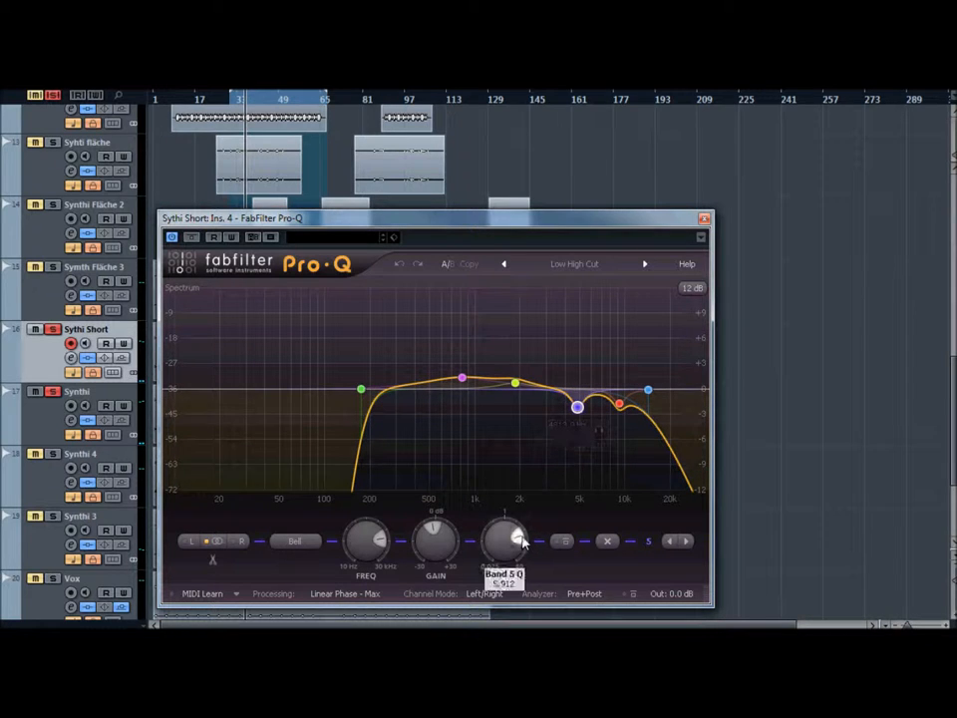
mouse_move(509, 542)
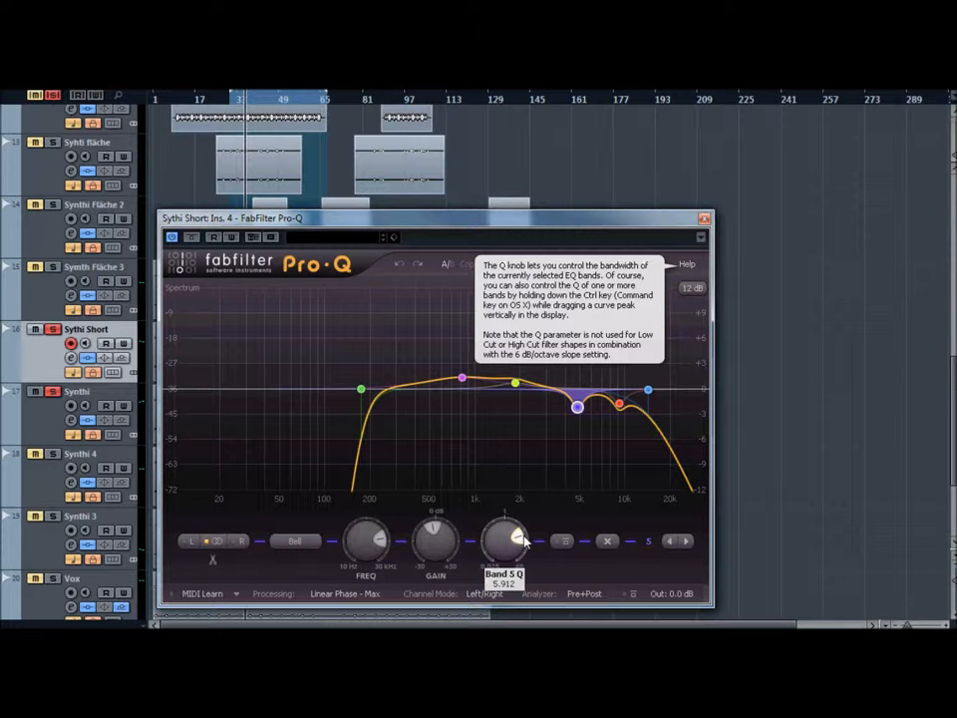
mouse_move(391, 523)
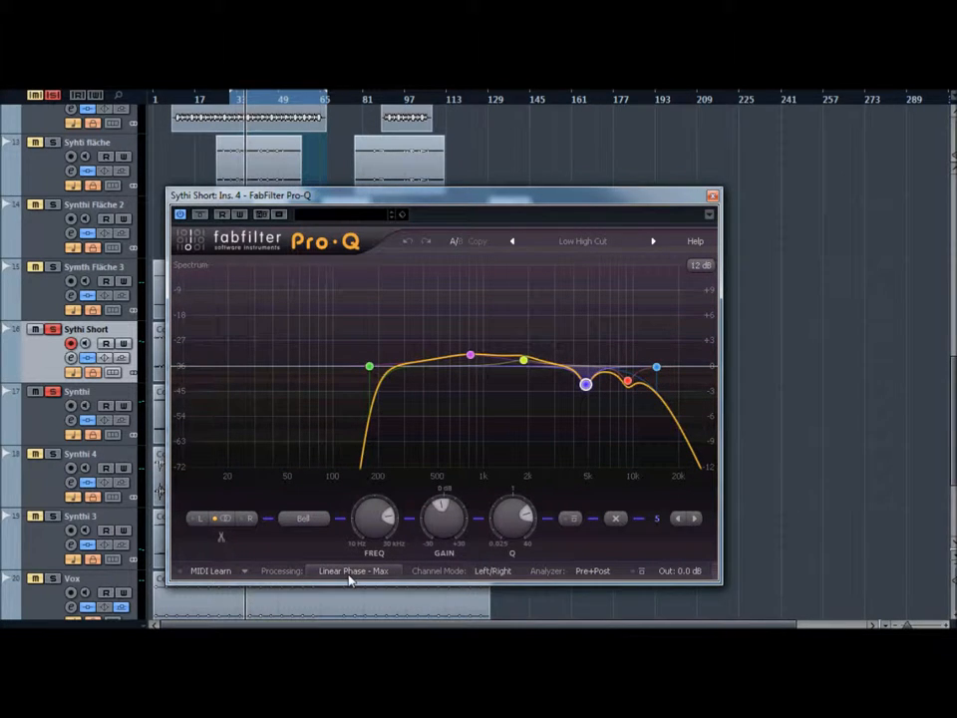
click(354, 570)
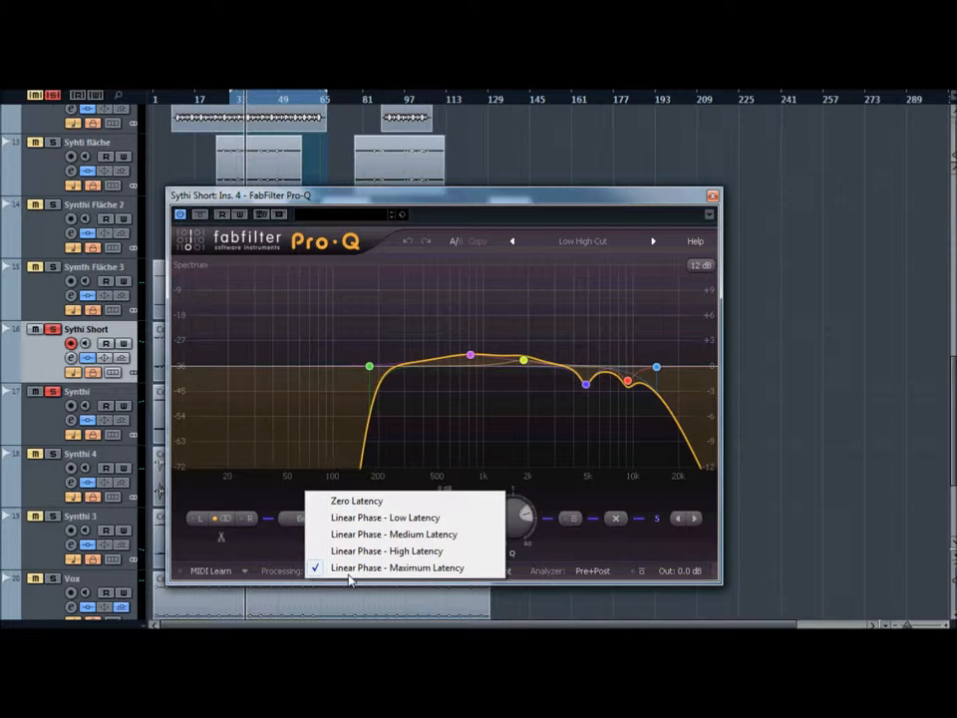
click(398, 567)
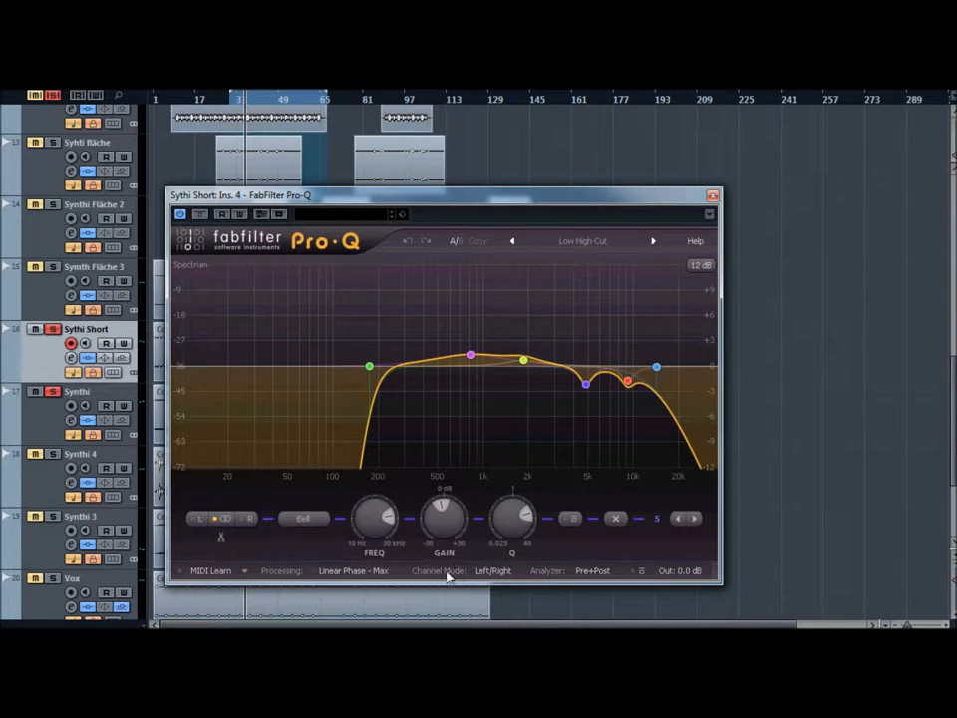